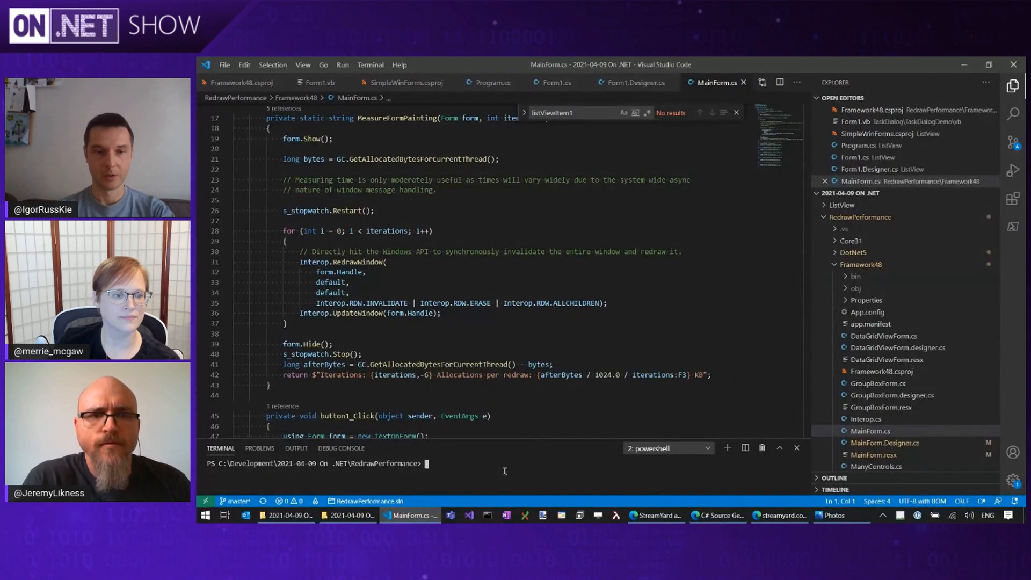
# Run .\start-apps.cmd in the terminal to launch the three Redraw Performance demo apps.
pyautogui.write('.\\start-apps.cmd')
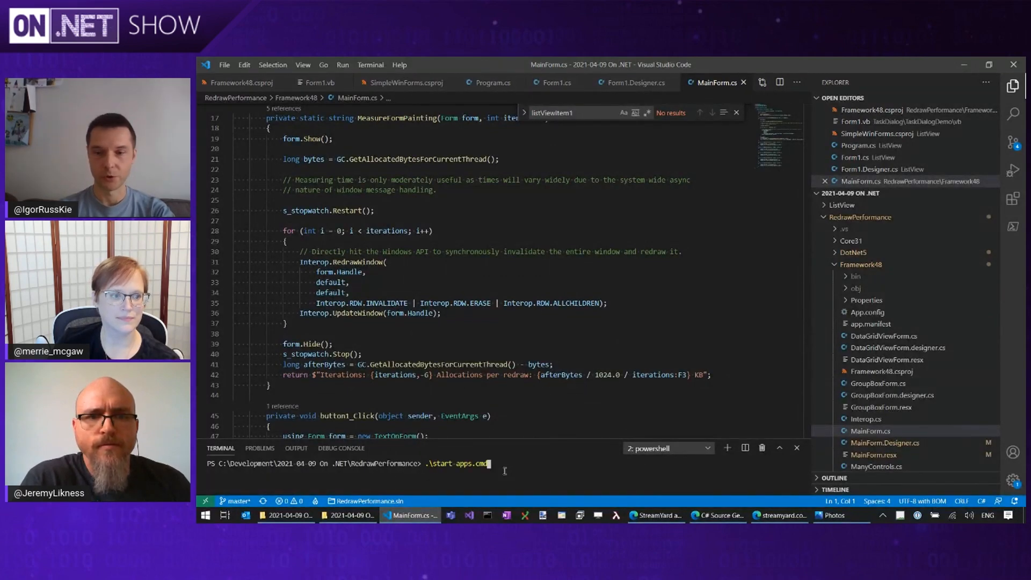
pyautogui.press('enter')
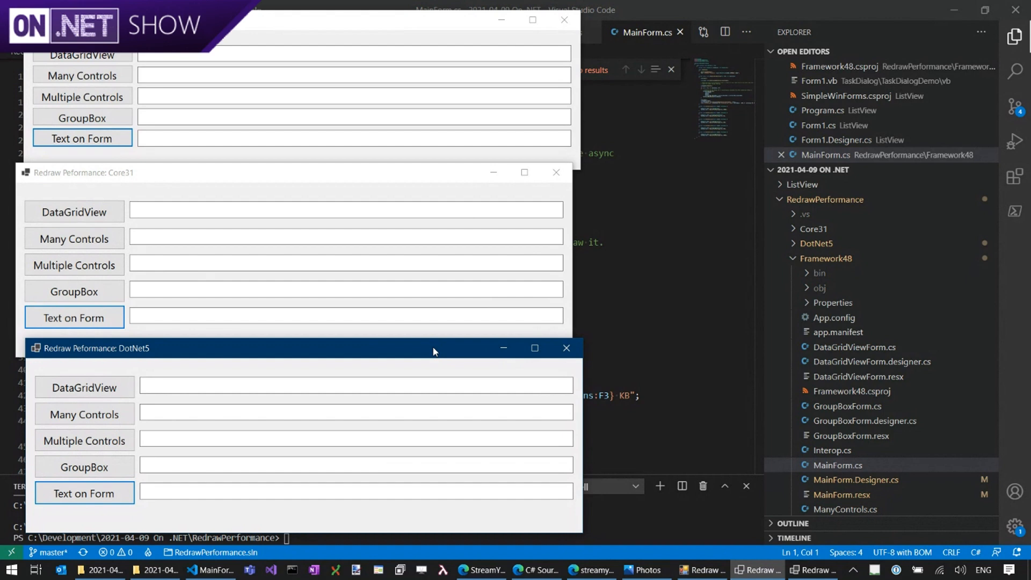
pyautogui.moveTo(335, 33)
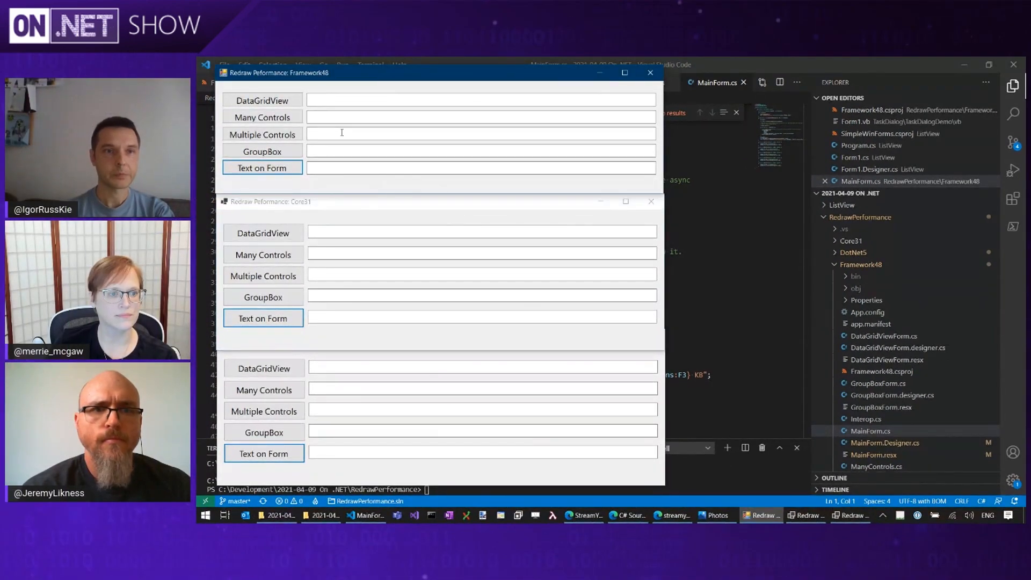
# Run the DataGridView redraw test in Framework48 and DotNet5: 182.878 and 57.605 KB.
pyautogui.click(262, 100)
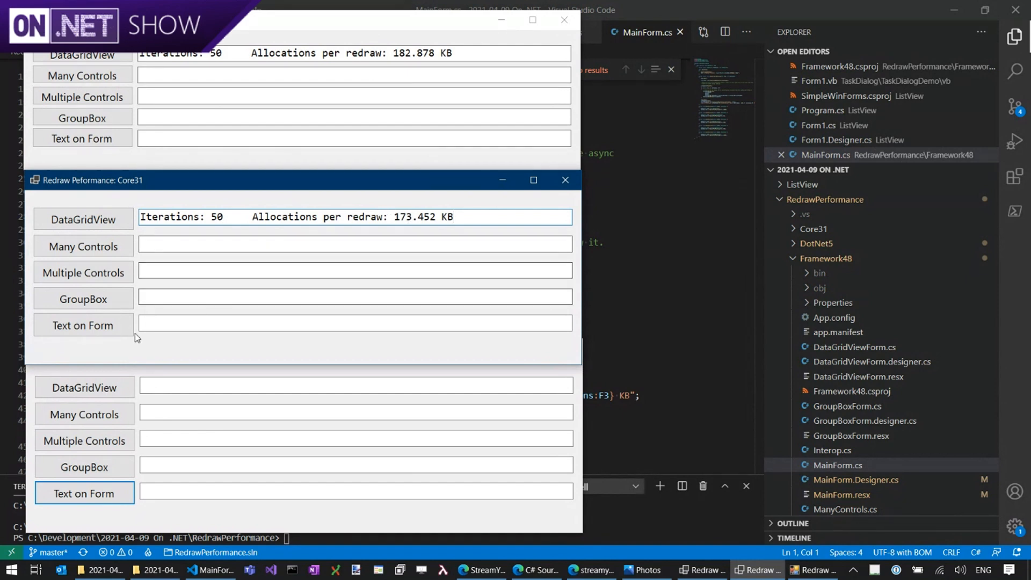
pyautogui.click(84, 388)
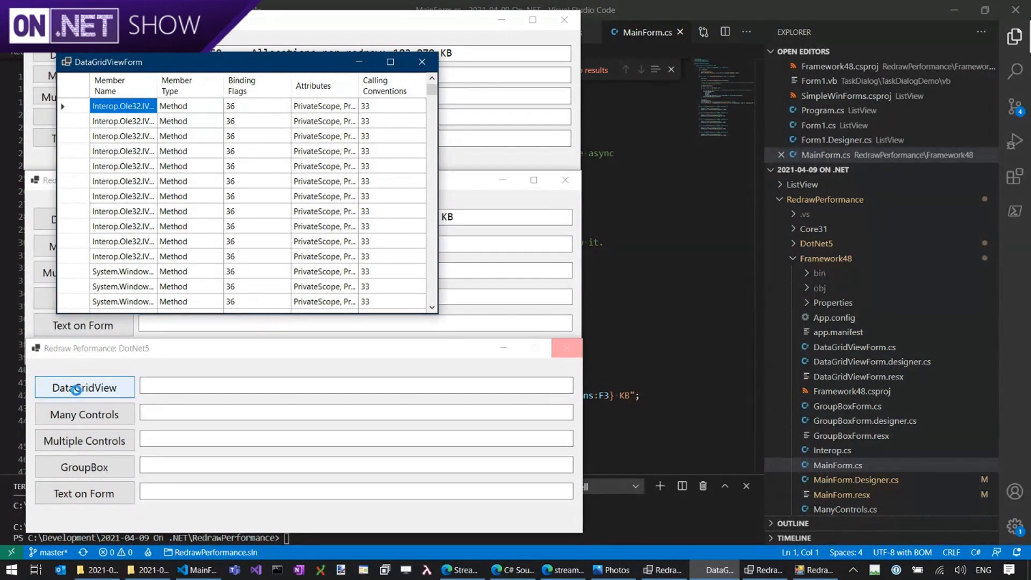
pyautogui.click(84, 387)
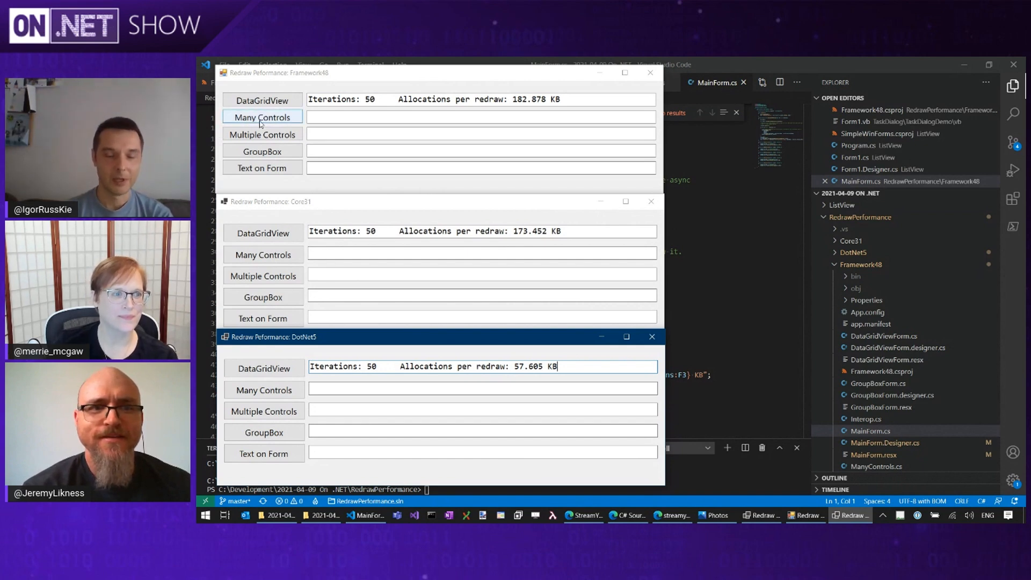
# Run Many Controls in Framework48, Core31 and DotNet5 (100.167, 78.361, 18.121 KB) and mark the DotNet5 figure.
pyautogui.click(262, 116)
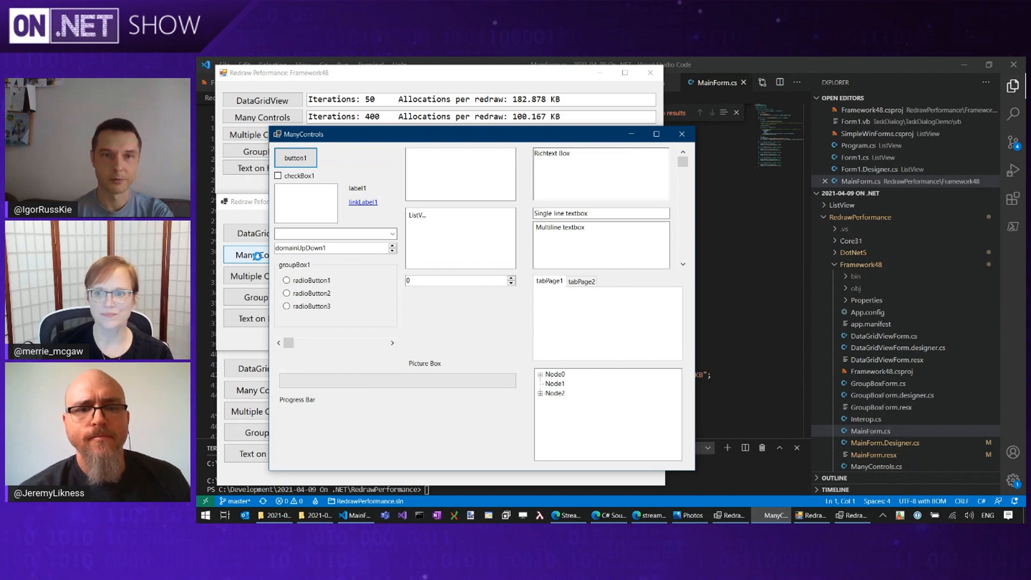
pyautogui.click(681, 134)
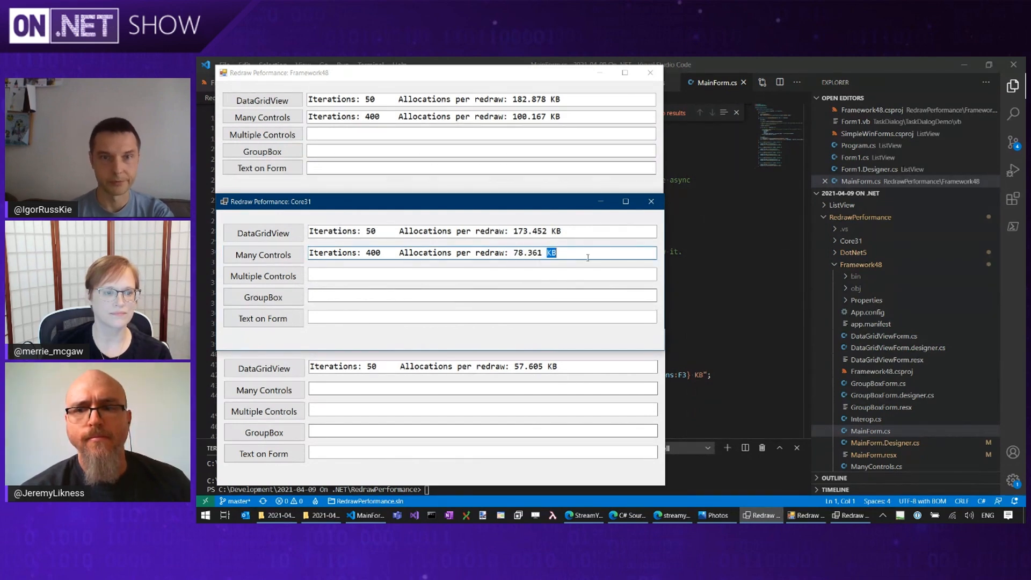
pyautogui.moveTo(263, 368)
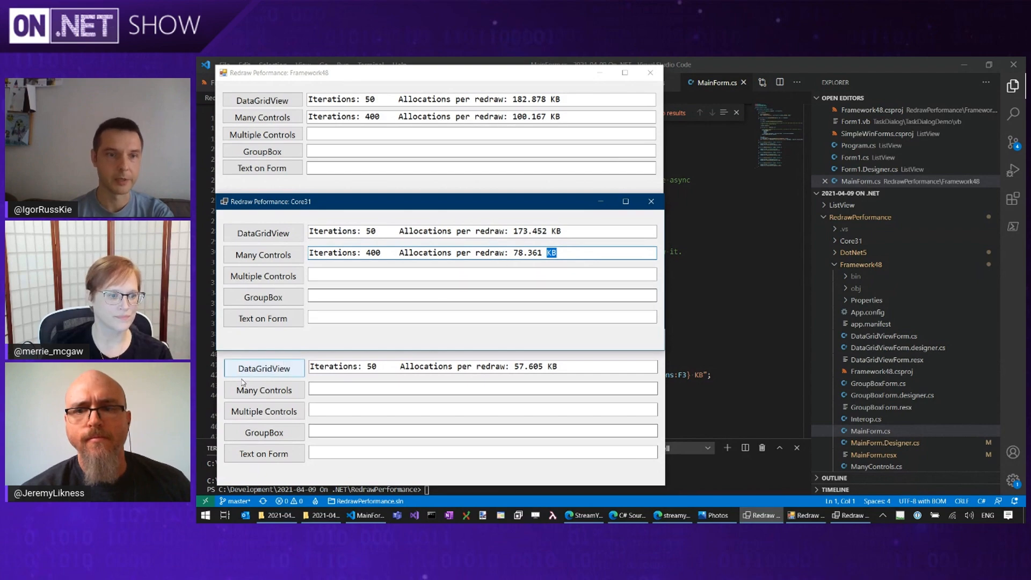
pyautogui.click(263, 389)
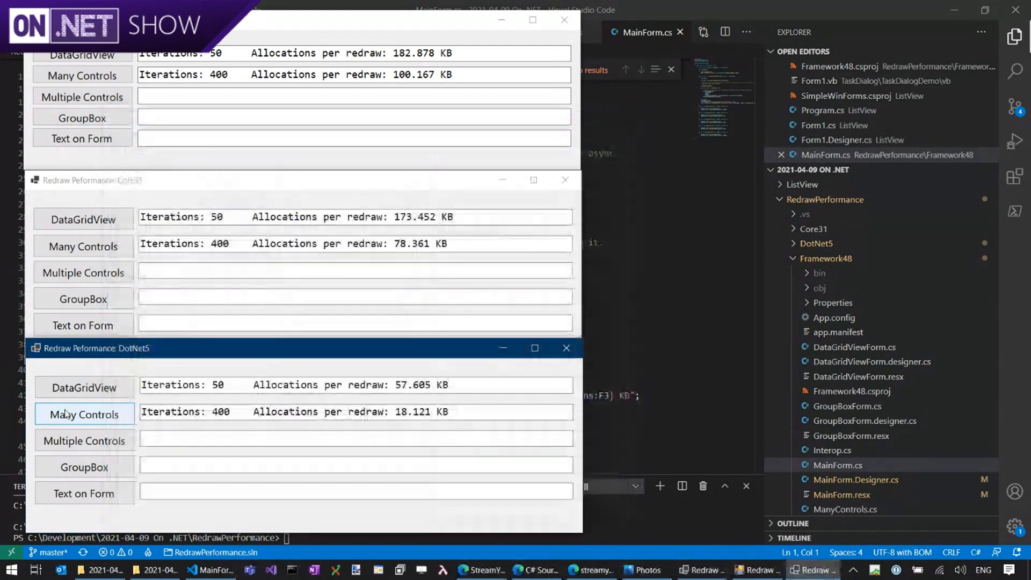
pyautogui.doubleClick(422, 411)
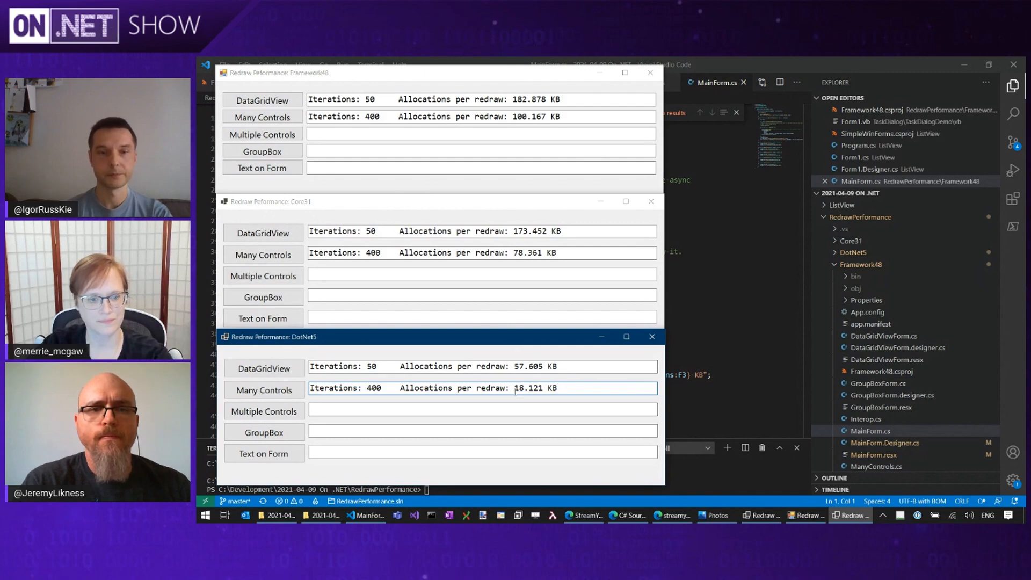
pyautogui.click(264, 412)
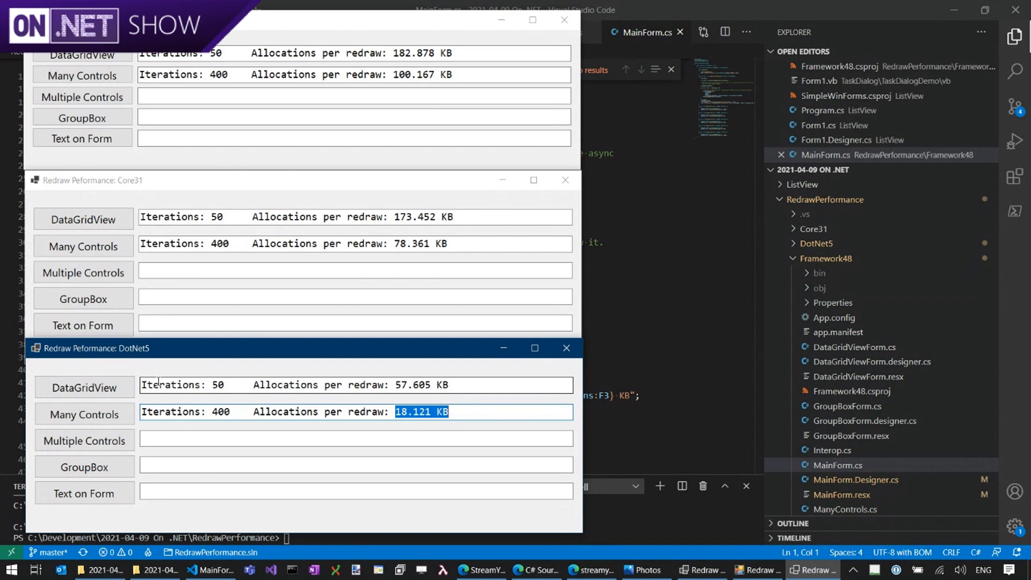
# Run Text on Form in Framework48 (3.227 KB) and DotNet5 (0.305 KB) and mark the DotNet5 figure.
pyautogui.click(82, 138)
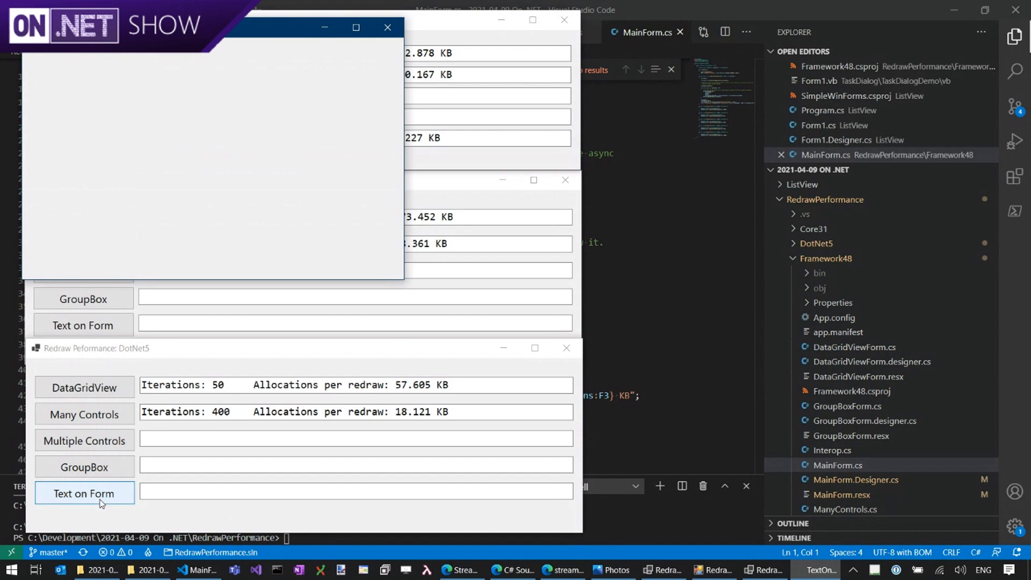
pyautogui.click(83, 493)
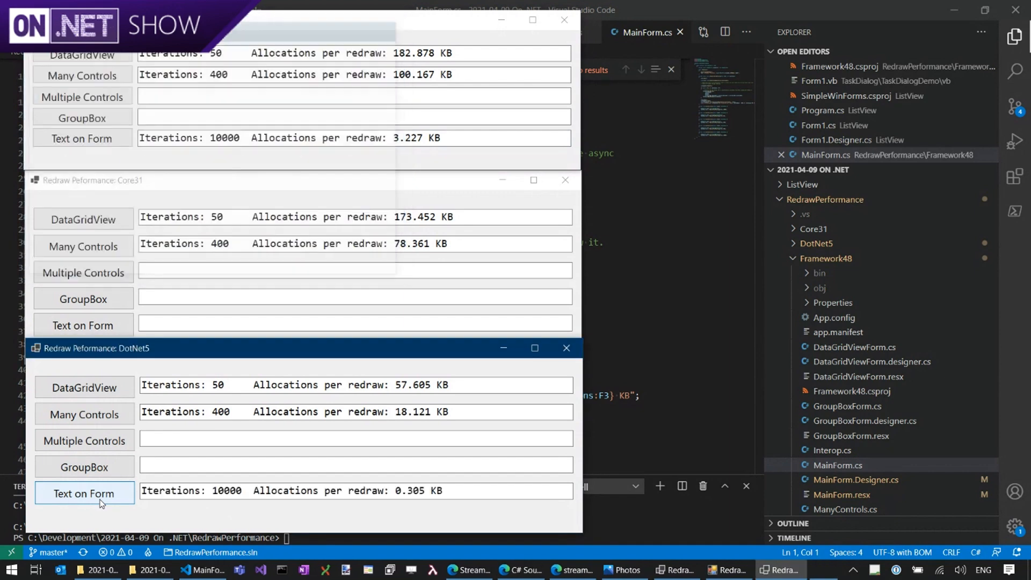
pyautogui.click(82, 494)
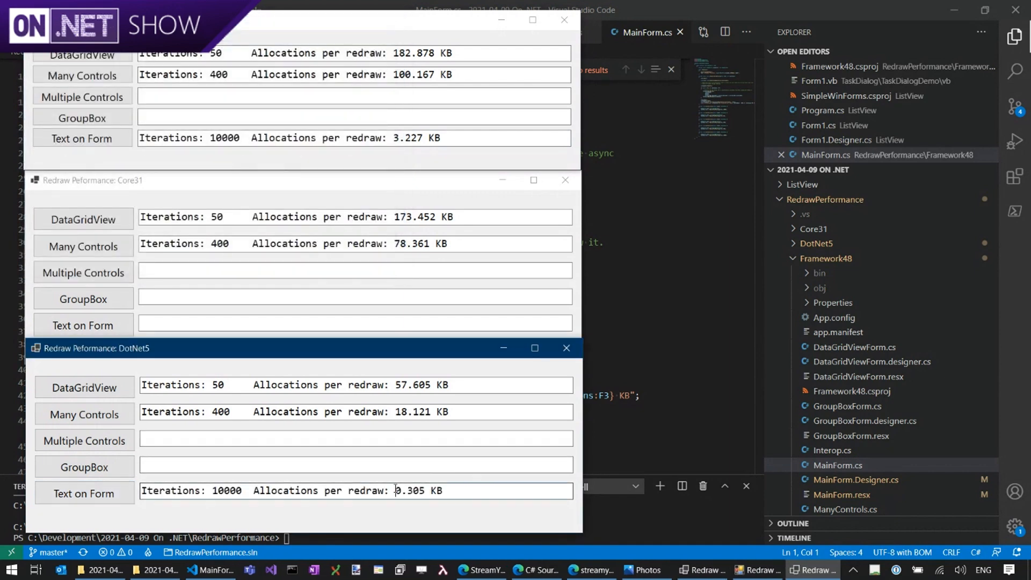
pyautogui.doubleClick(417, 491)
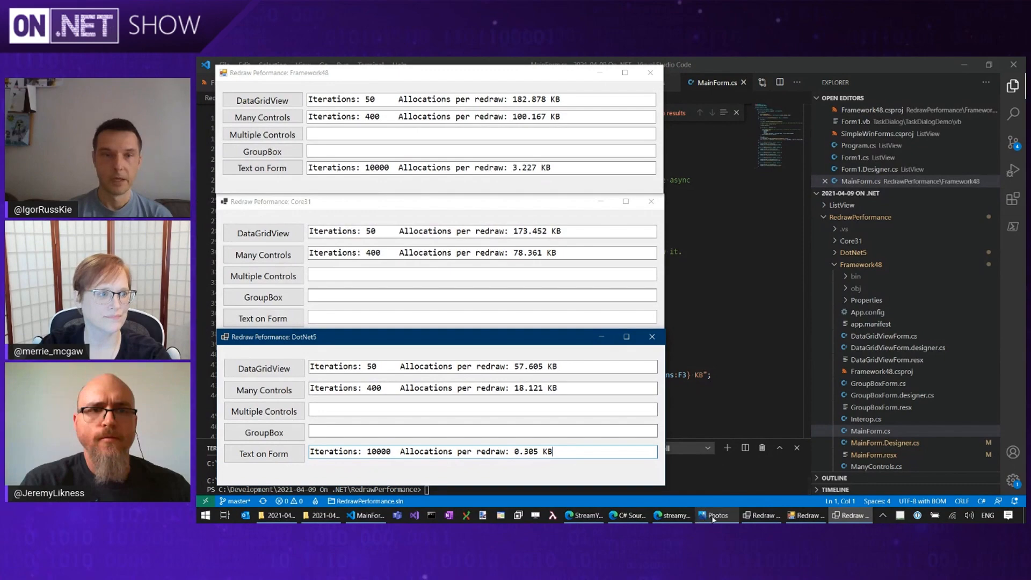
# Open Perf.png showing all five redraw results for Framework48, Core31 and DotNet5.
pyautogui.click(716, 514)
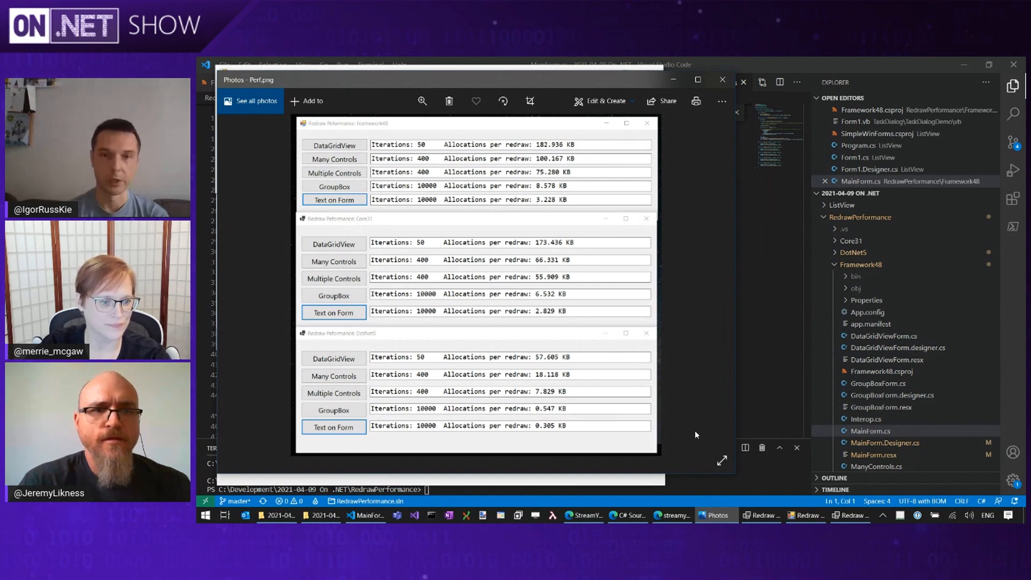
pyautogui.moveTo(591, 462)
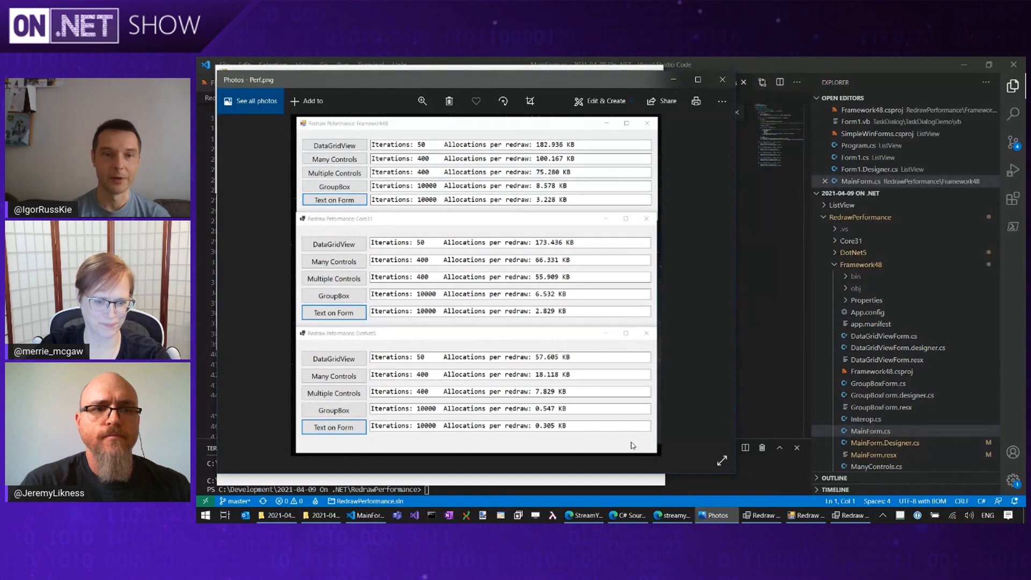
pyautogui.moveTo(567, 448)
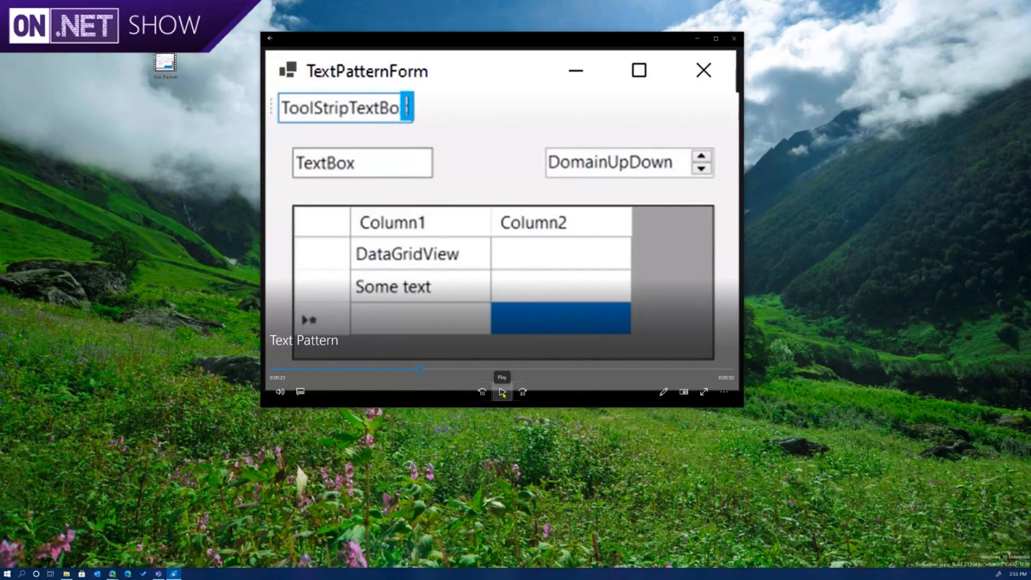
# Play the Text Pattern recording until the text box shows the added text, then pause it.
pyautogui.click(502, 392)
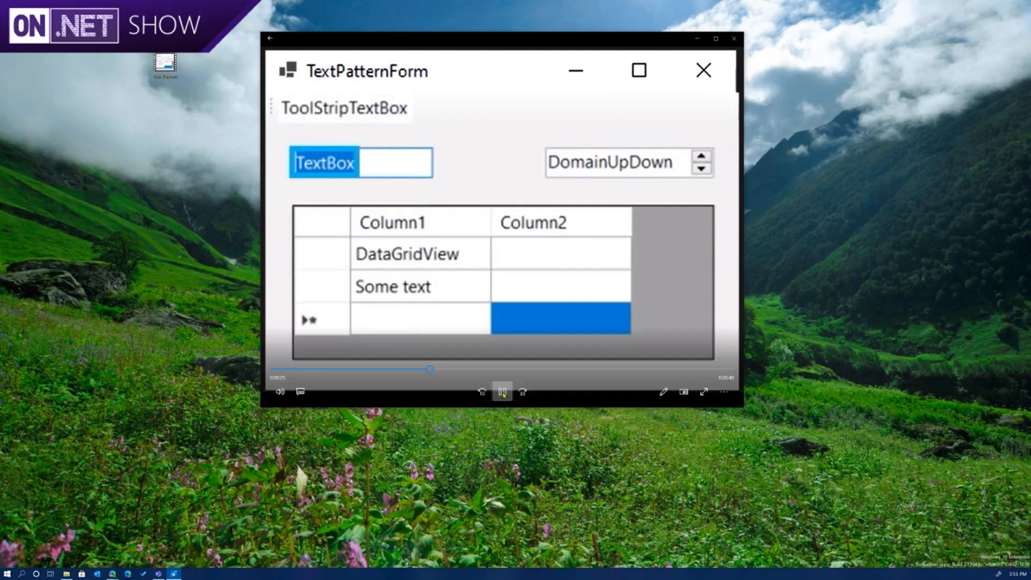
pyautogui.click(502, 392)
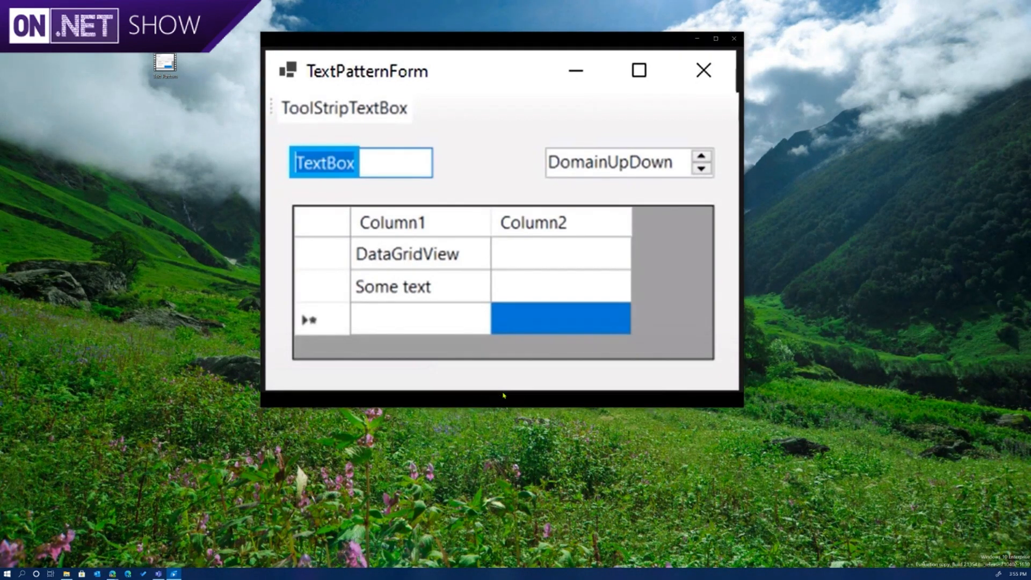
pyautogui.click(361, 162)
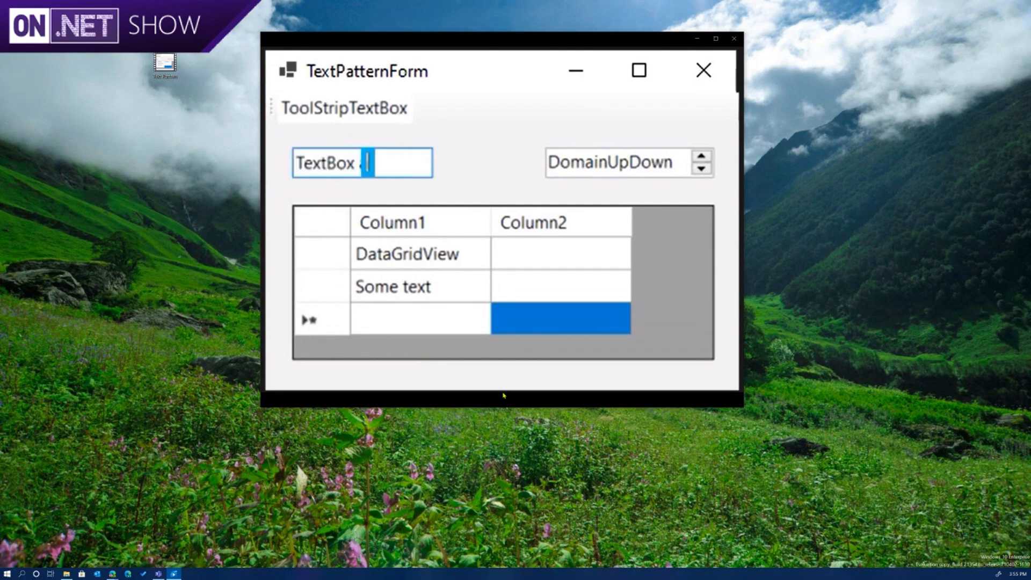
pyautogui.write('dditio')
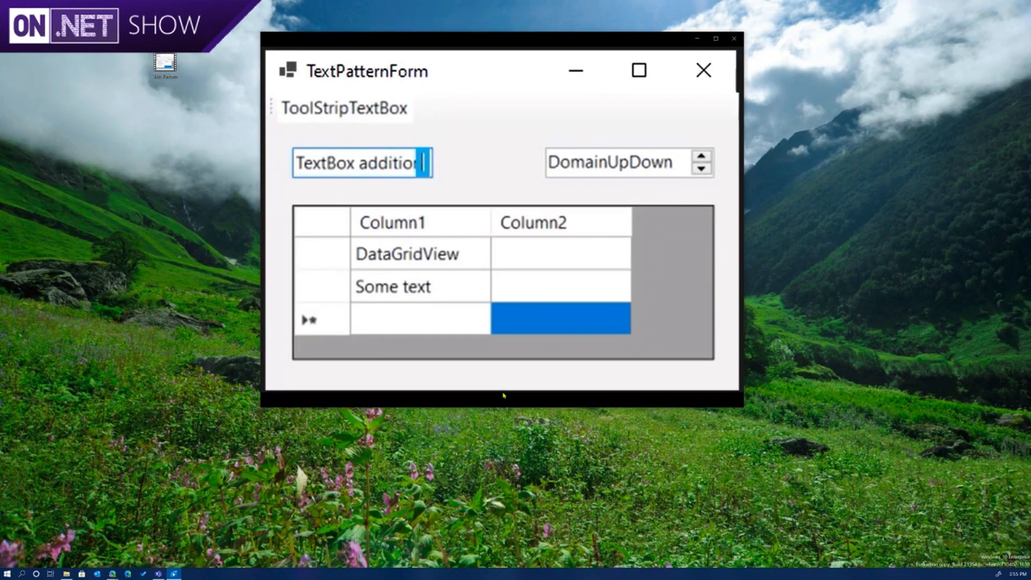
pyautogui.write('al text')
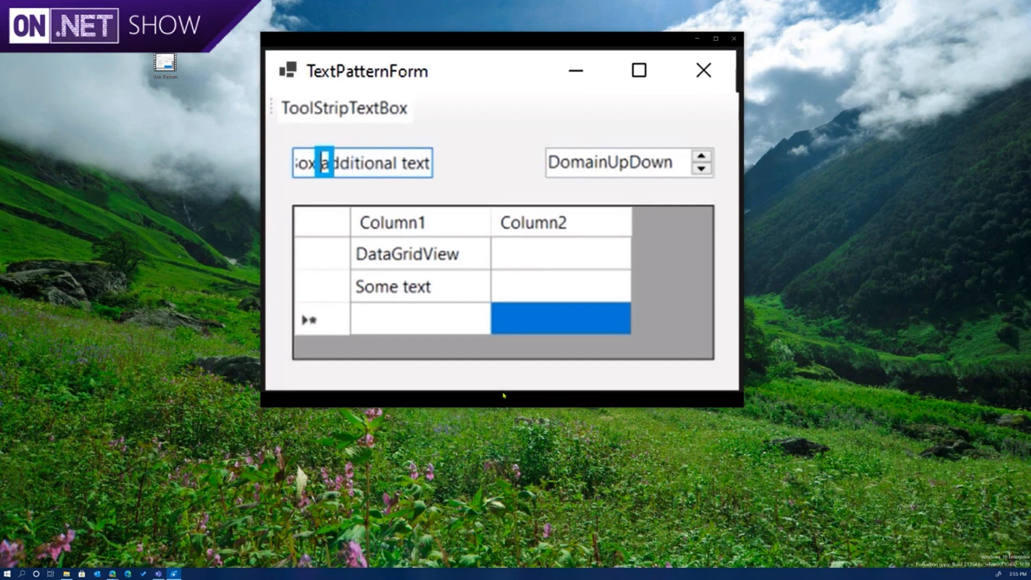
pyautogui.click(608, 163)
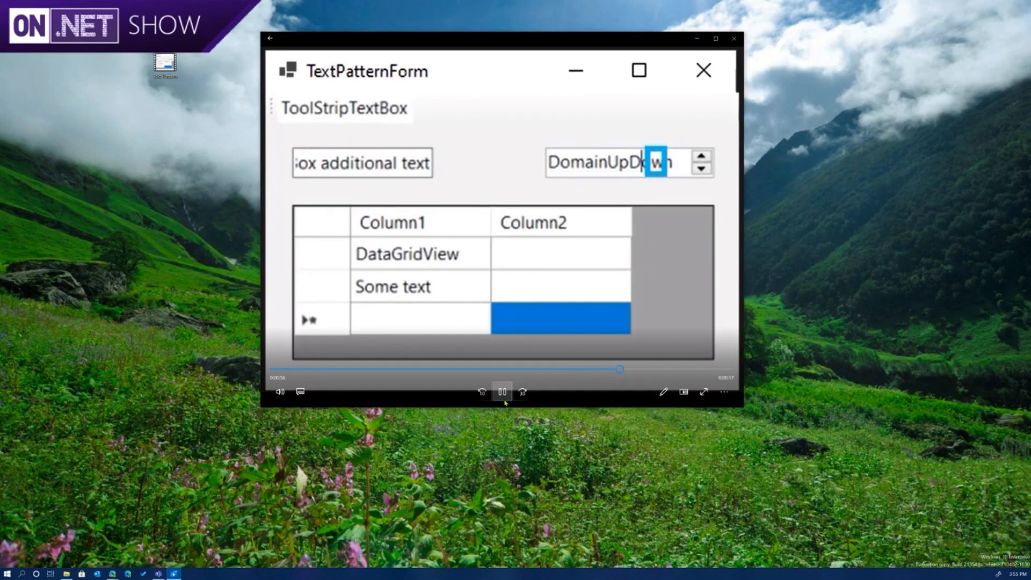
pyautogui.click(501, 393)
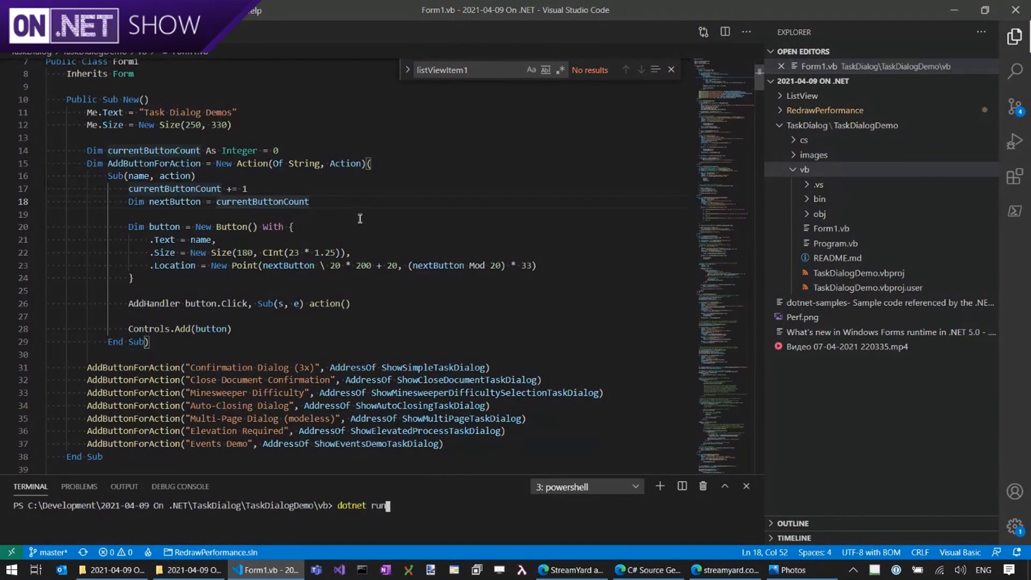
pyautogui.moveTo(557, 301)
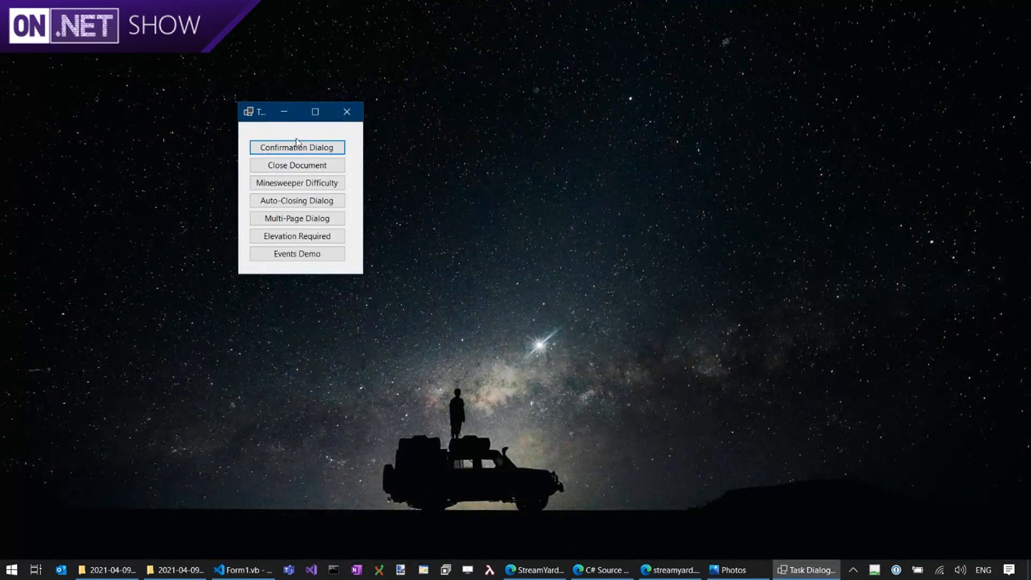
pyautogui.click(297, 147)
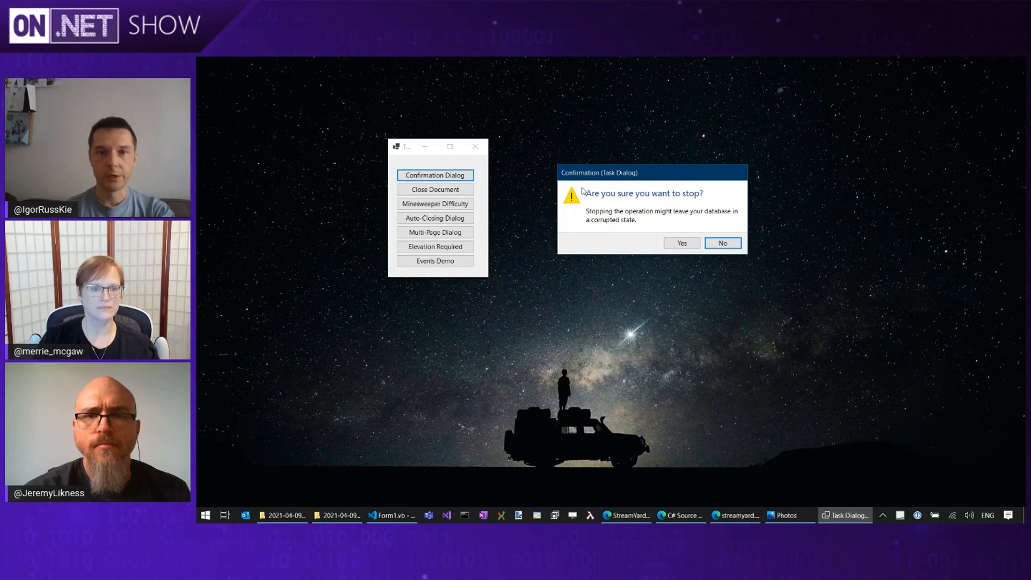
pyautogui.moveTo(695, 175)
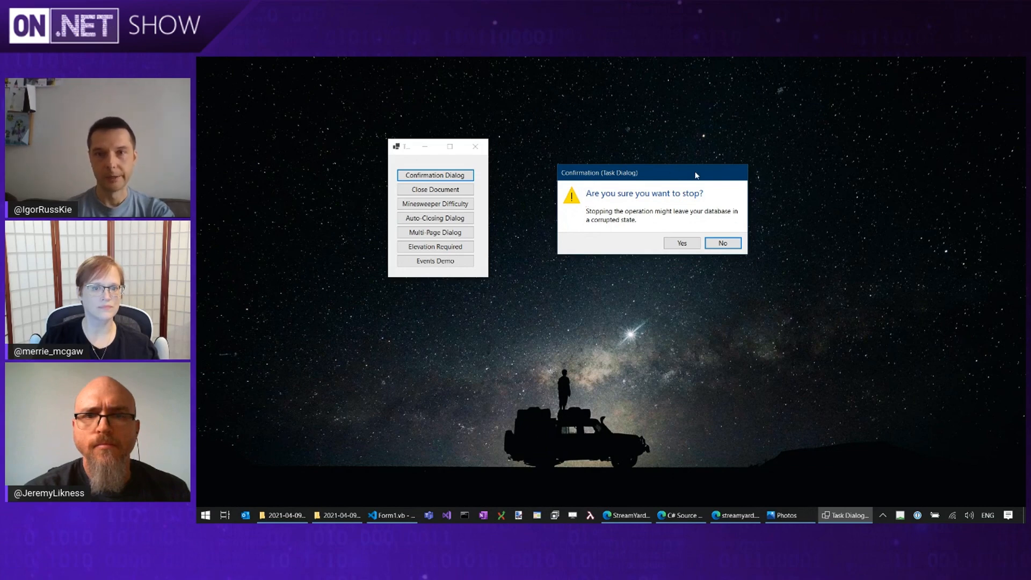
pyautogui.moveTo(729, 211)
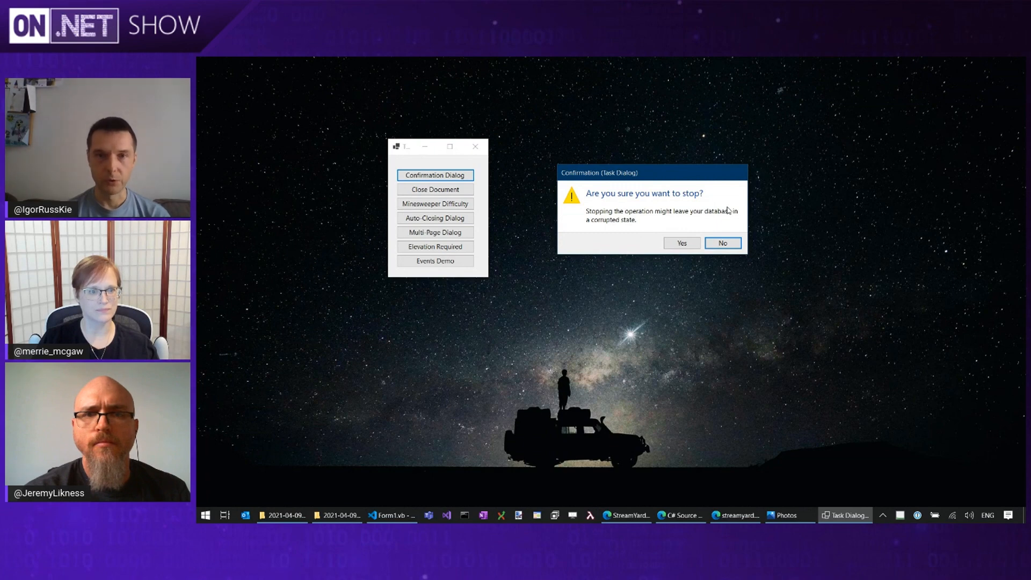
pyautogui.moveTo(617, 210)
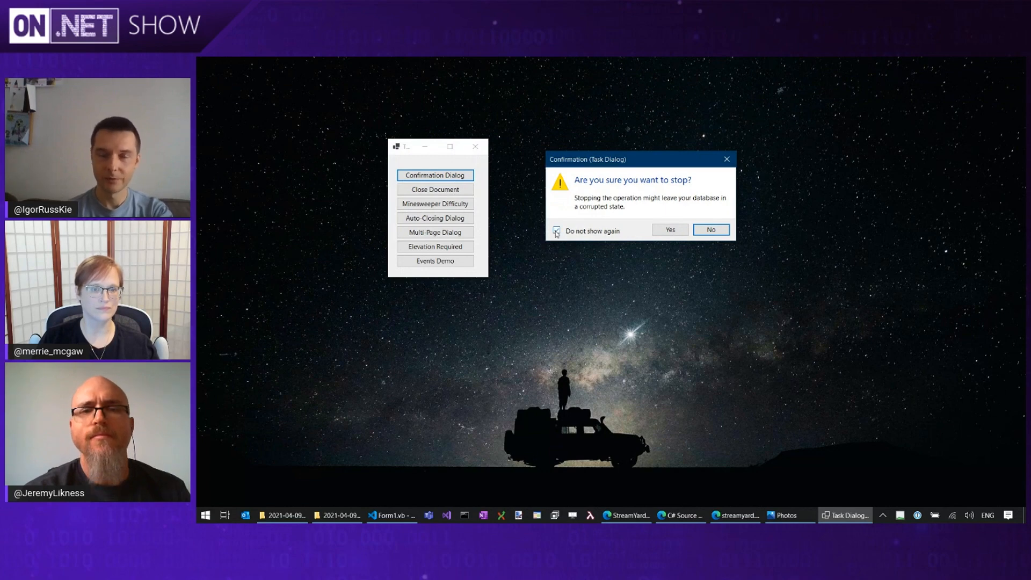
pyautogui.click(558, 230)
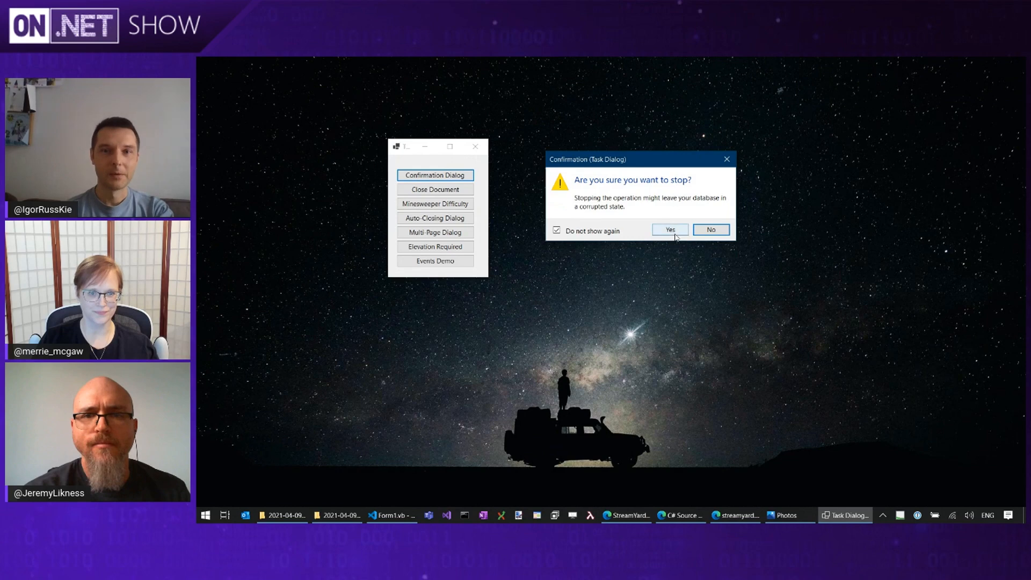
pyautogui.click(669, 230)
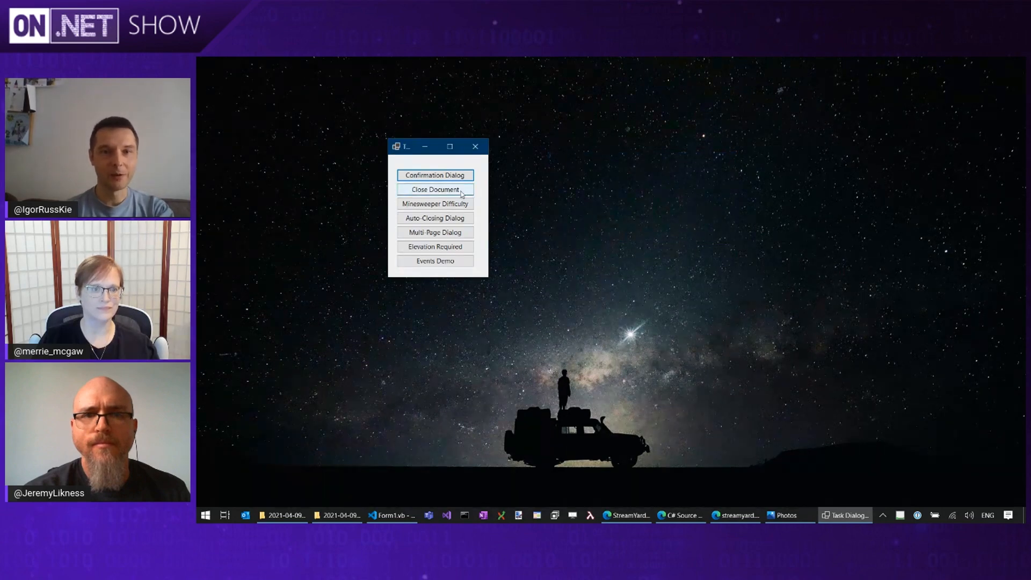
pyautogui.click(435, 189)
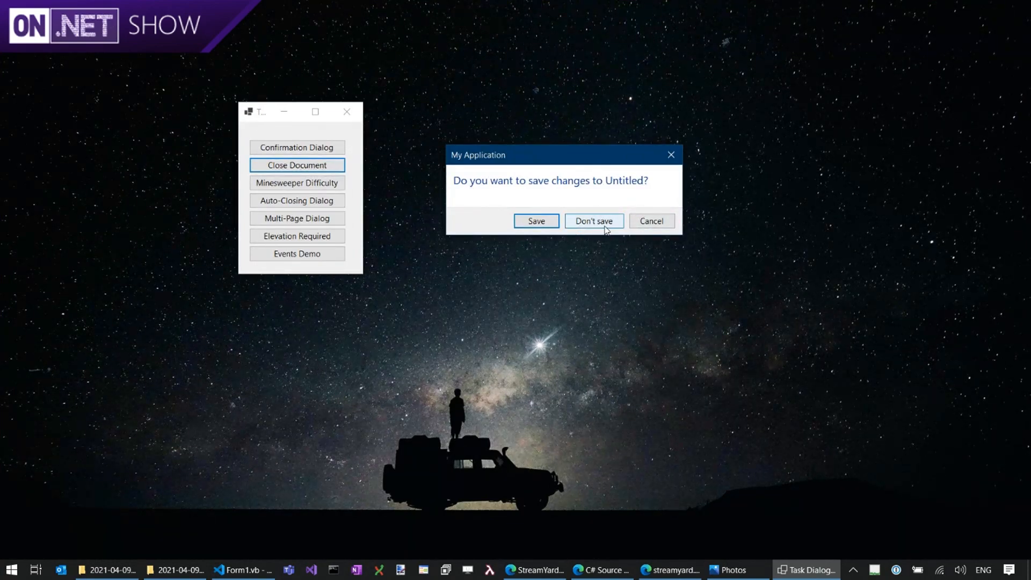
pyautogui.click(593, 220)
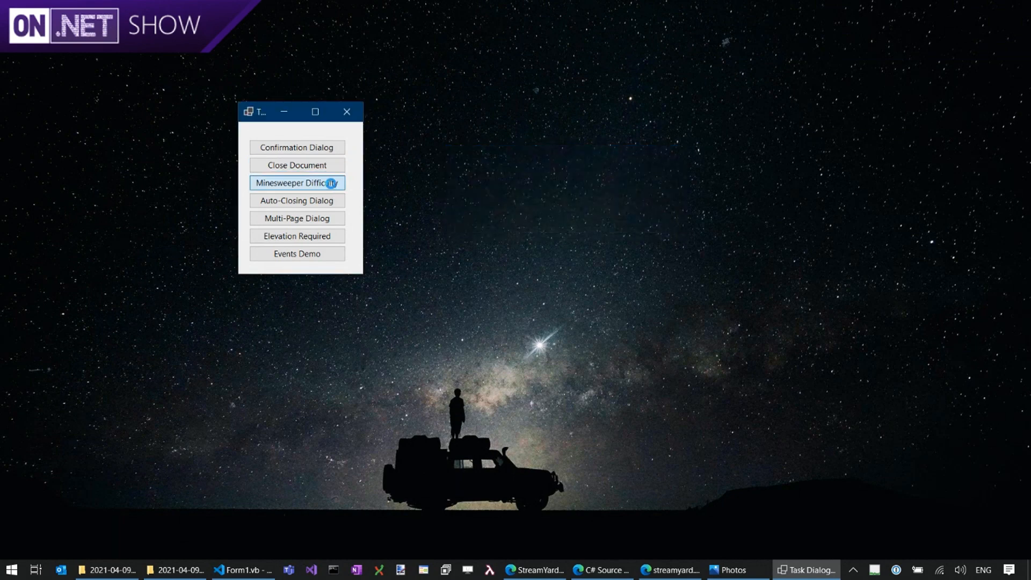
pyautogui.click(297, 183)
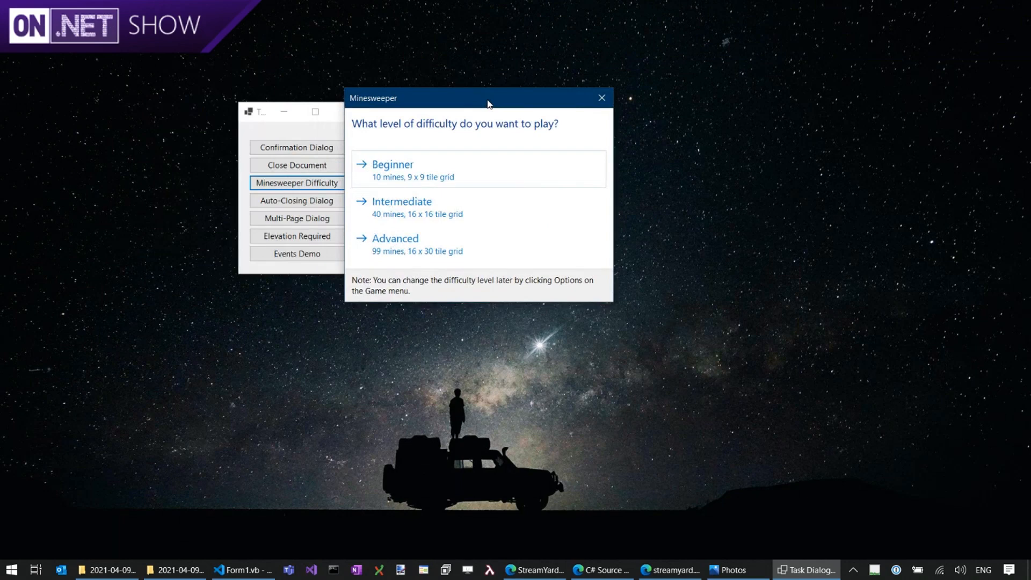
pyautogui.moveTo(536, 190)
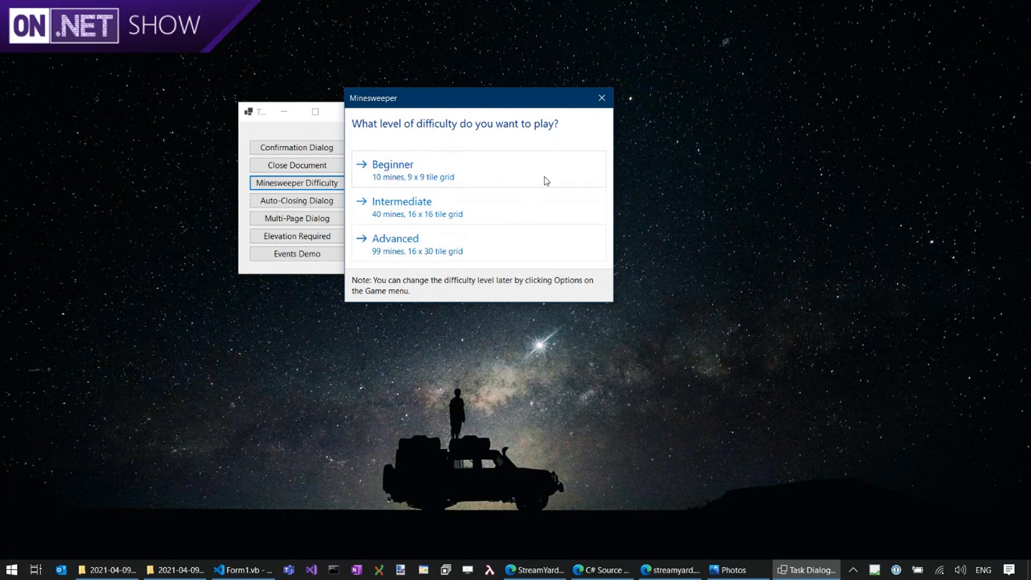
pyautogui.moveTo(564, 260)
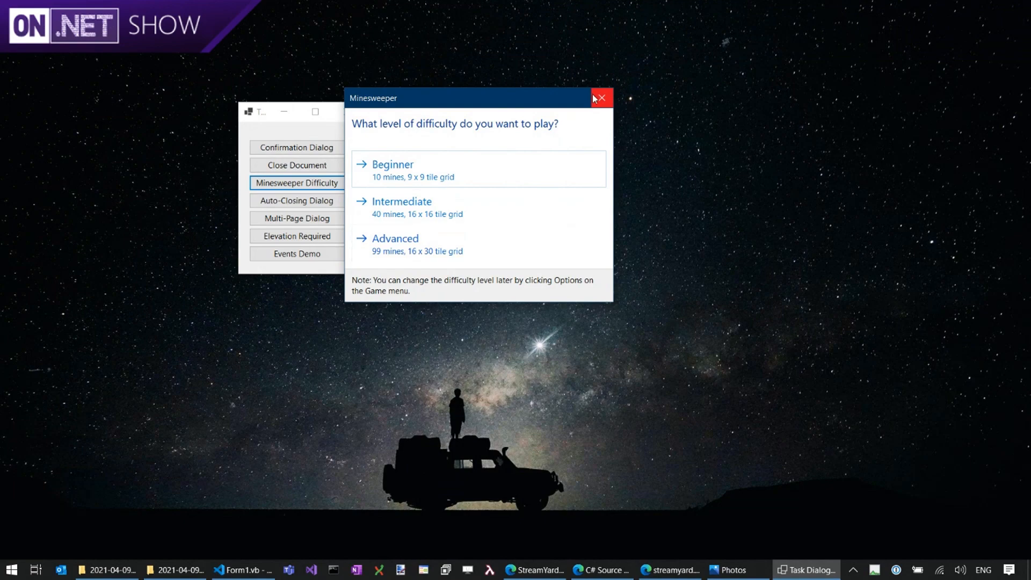
pyautogui.click(600, 98)
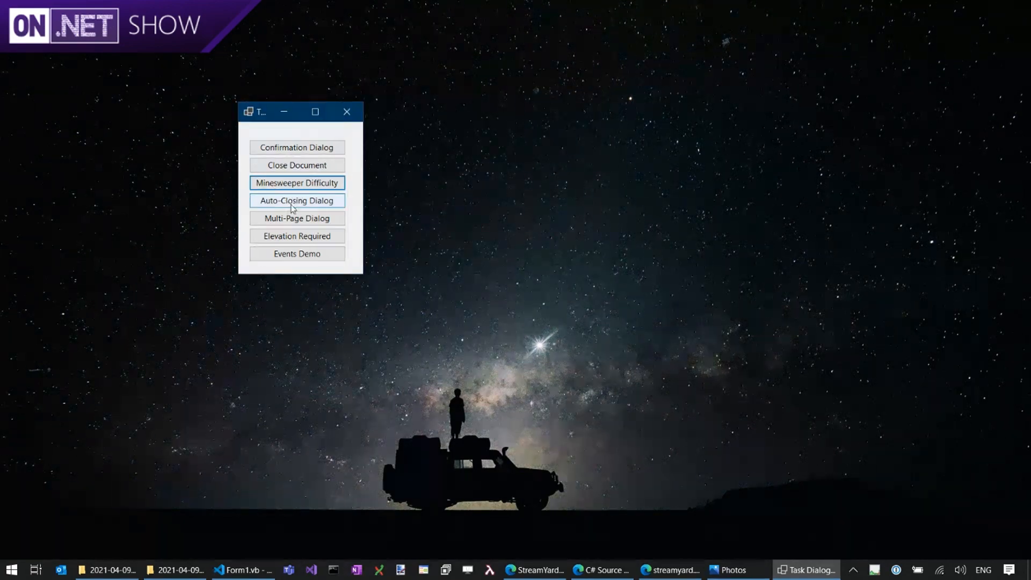
# Start the Multi-Page Dialog demo and confirm its clean-up prompt to begin the operation.
pyautogui.click(297, 201)
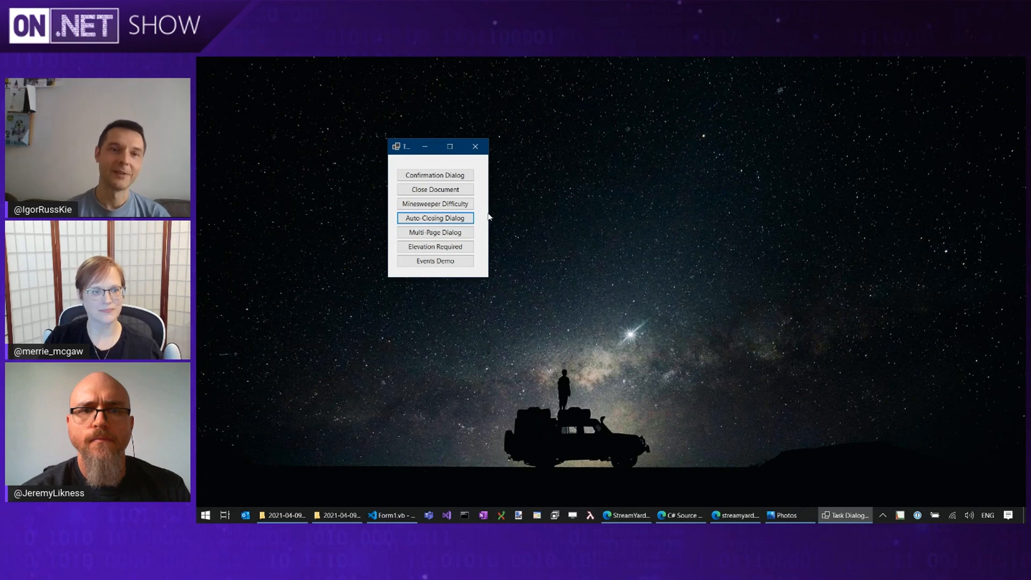
pyautogui.click(435, 232)
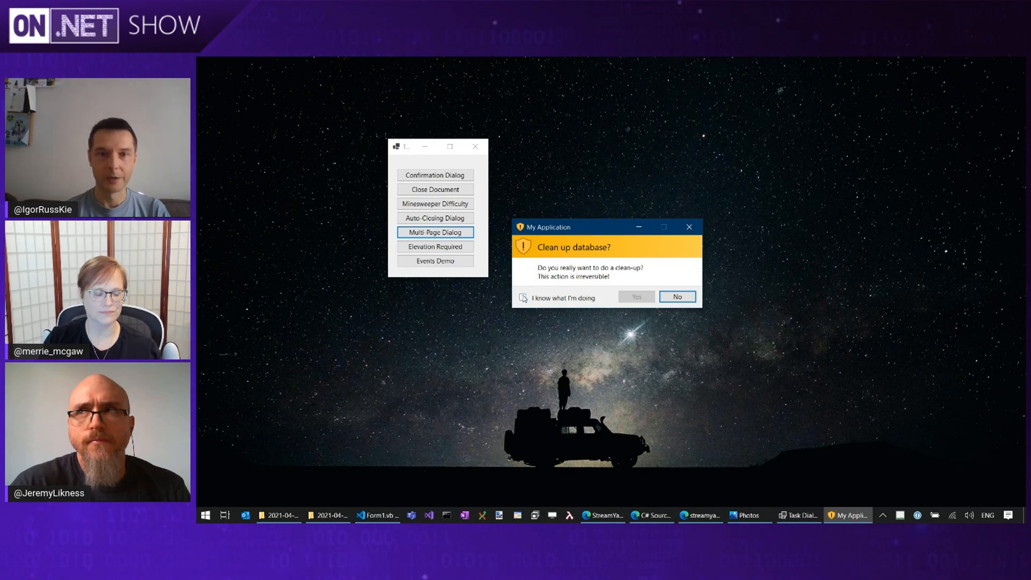
pyautogui.click(522, 297)
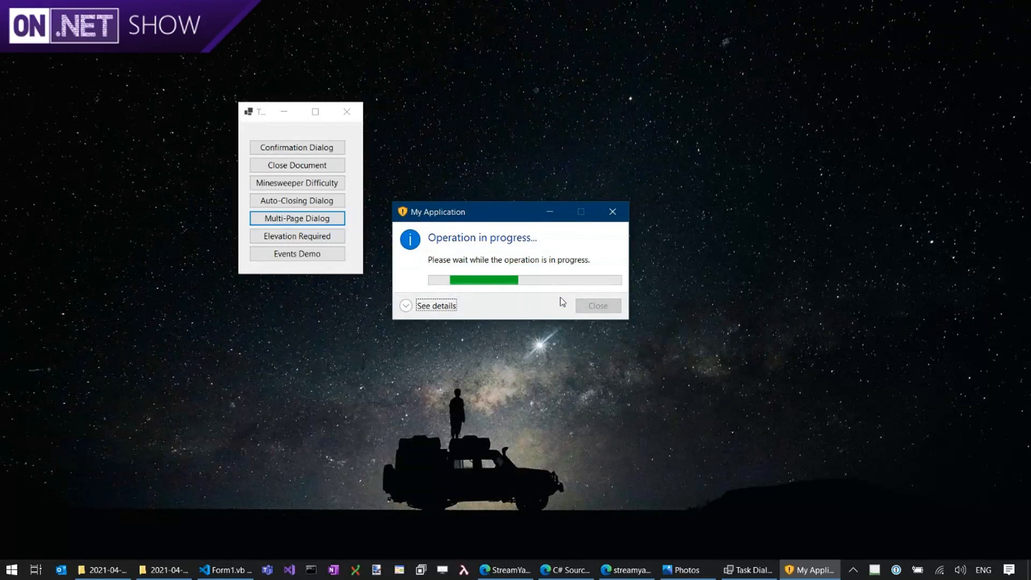
# Show and hide the progress details, then close the dialog on its Success page.
pyautogui.click(436, 305)
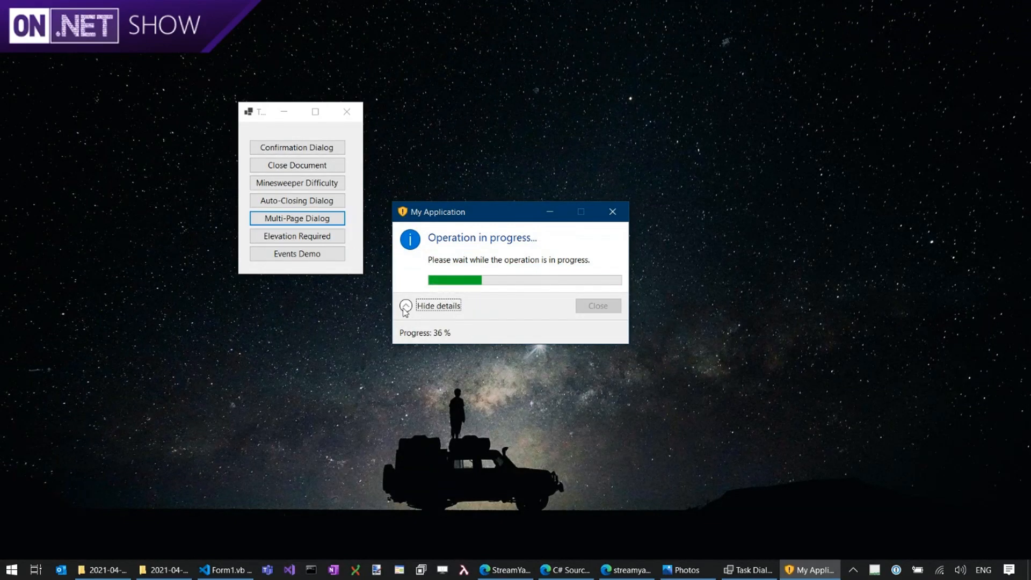
pyautogui.click(438, 305)
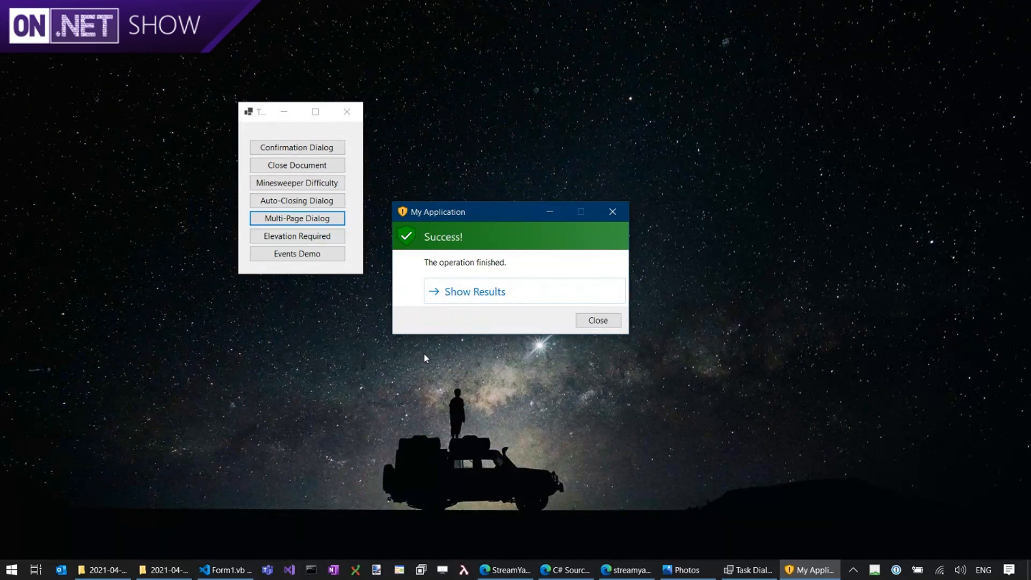
pyautogui.moveTo(547, 248)
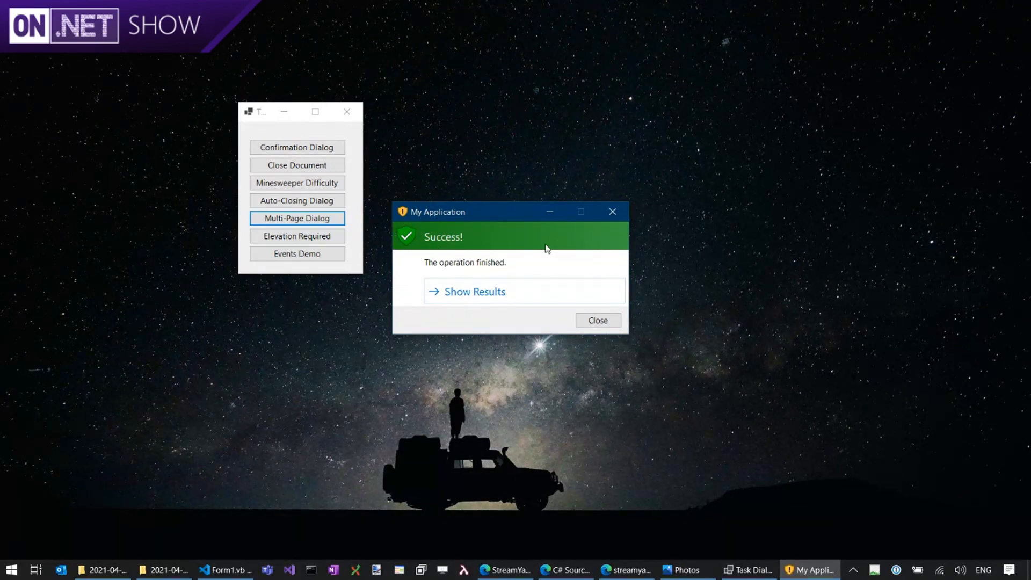
pyautogui.click(597, 320)
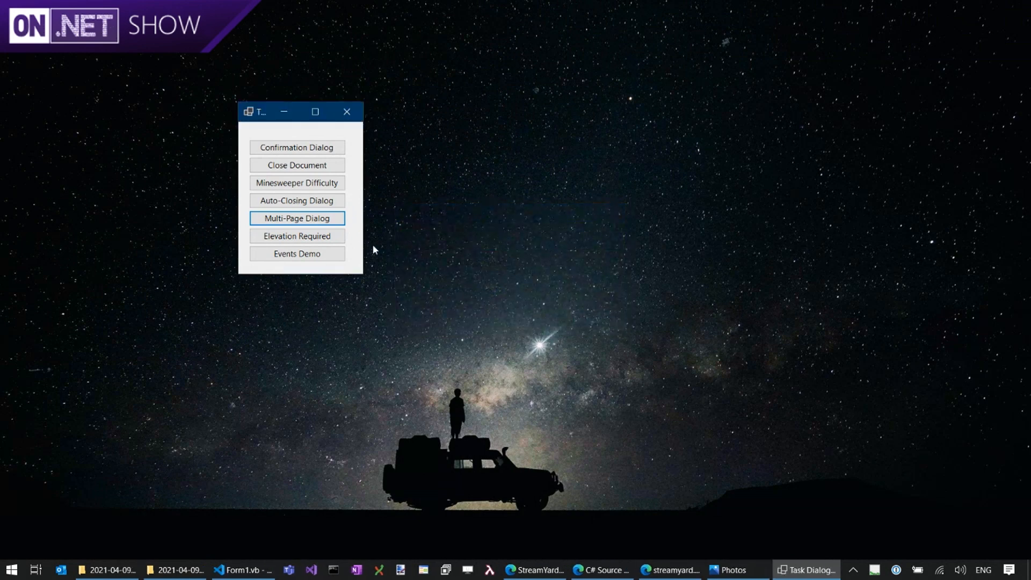
# Try Restart now in the Elevation Required 'Service Restart required' dialog, close it and the demo app.
pyautogui.click(297, 235)
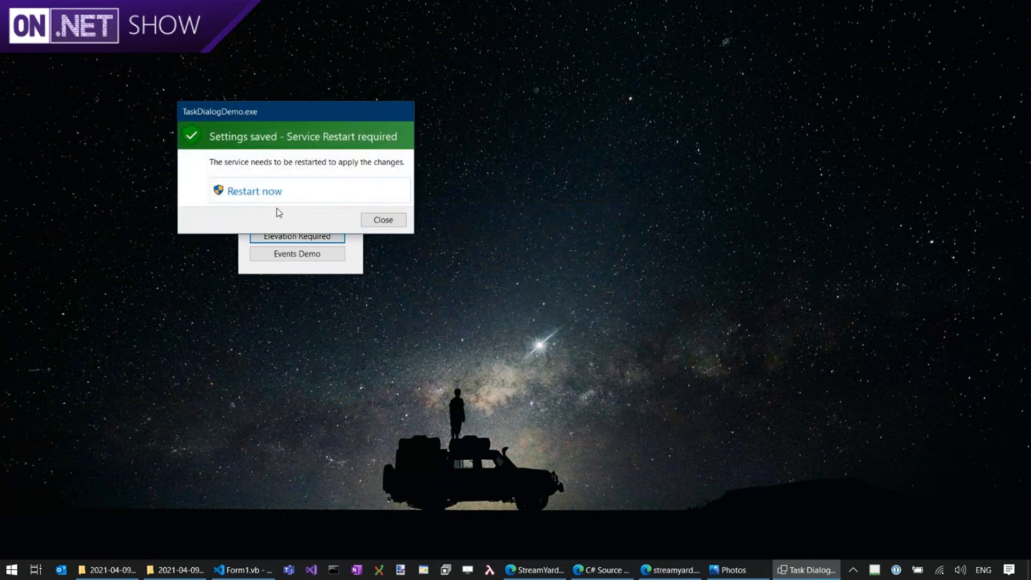
pyautogui.click(254, 191)
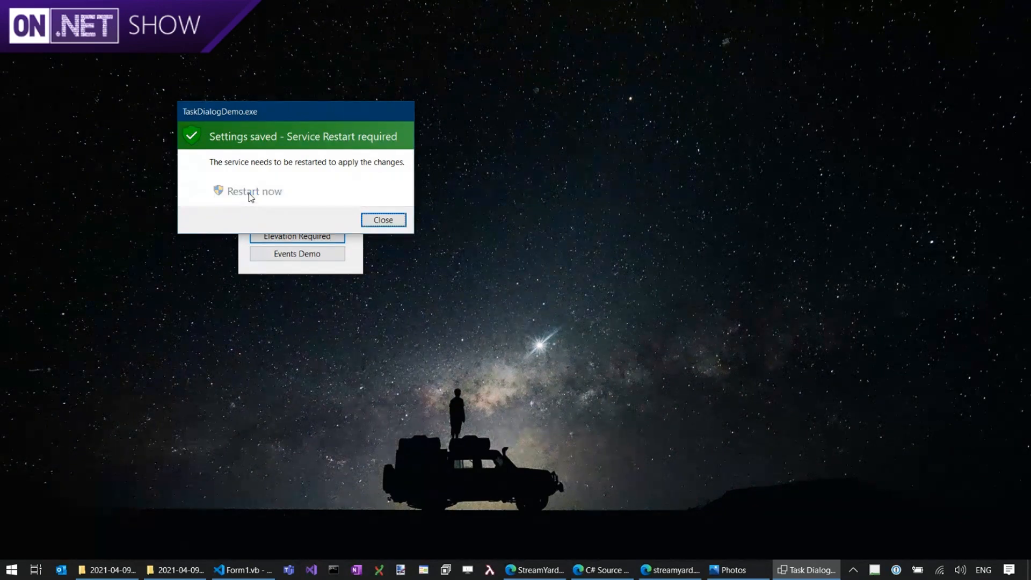
pyautogui.click(254, 192)
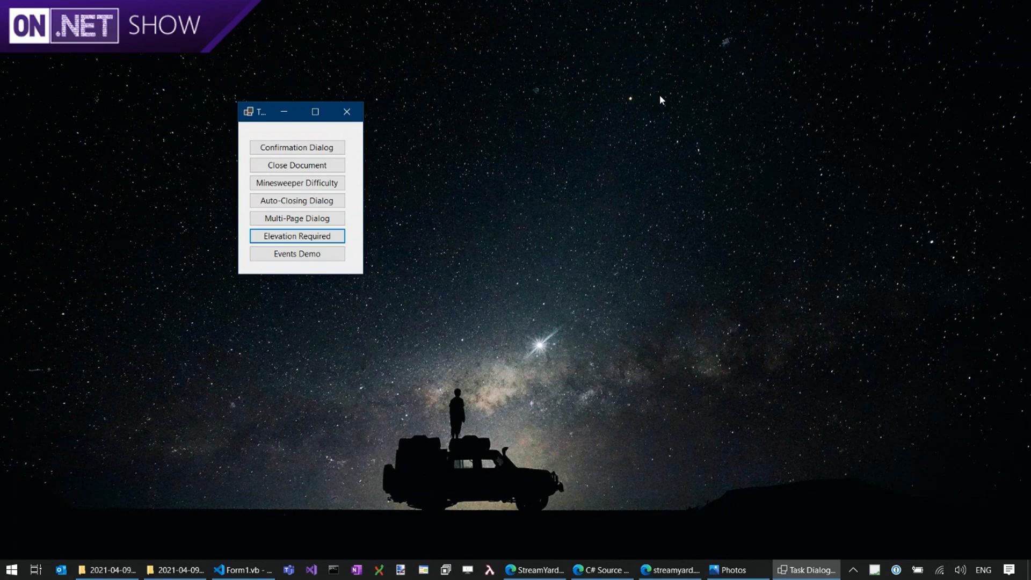
pyautogui.moveTo(316, 126)
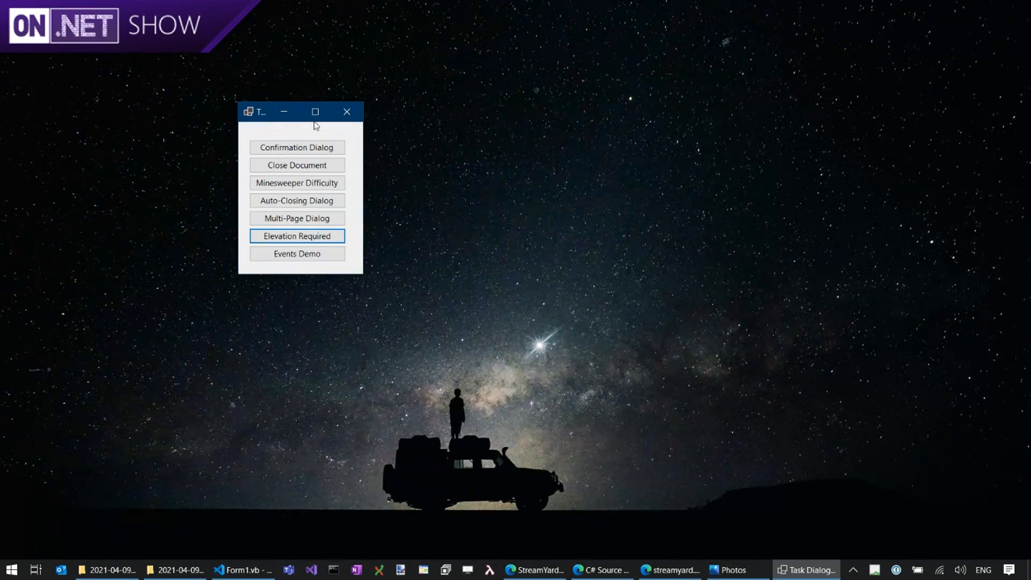
pyautogui.click(347, 112)
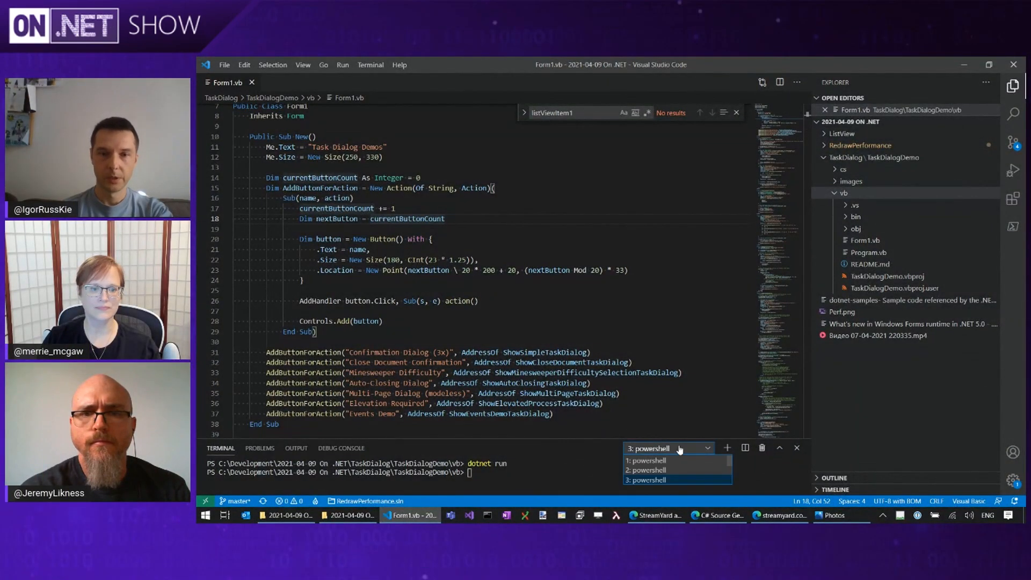
# Start the ListView demo with dotnet run from the ListView folder's terminal.
pyautogui.click(647, 471)
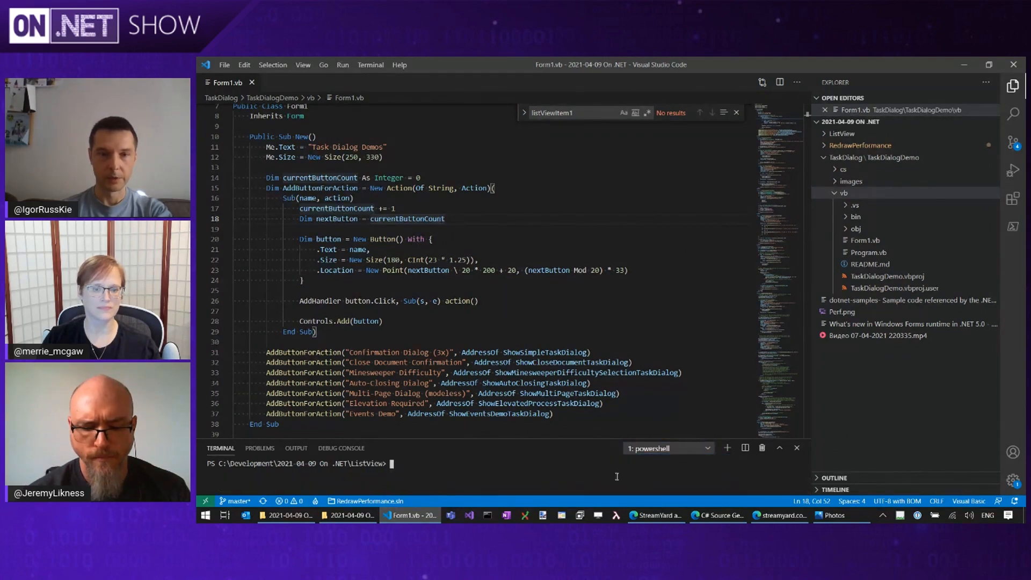
pyautogui.write('dotnet run')
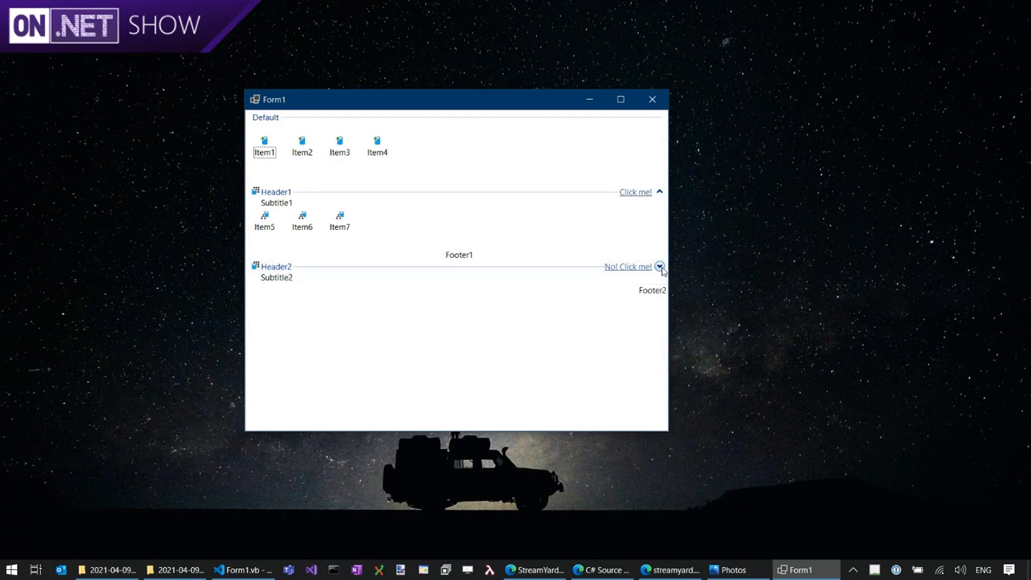
# Collapse the Header1 group and expand Header2 to reveal Item8–Item10.
pyautogui.click(660, 266)
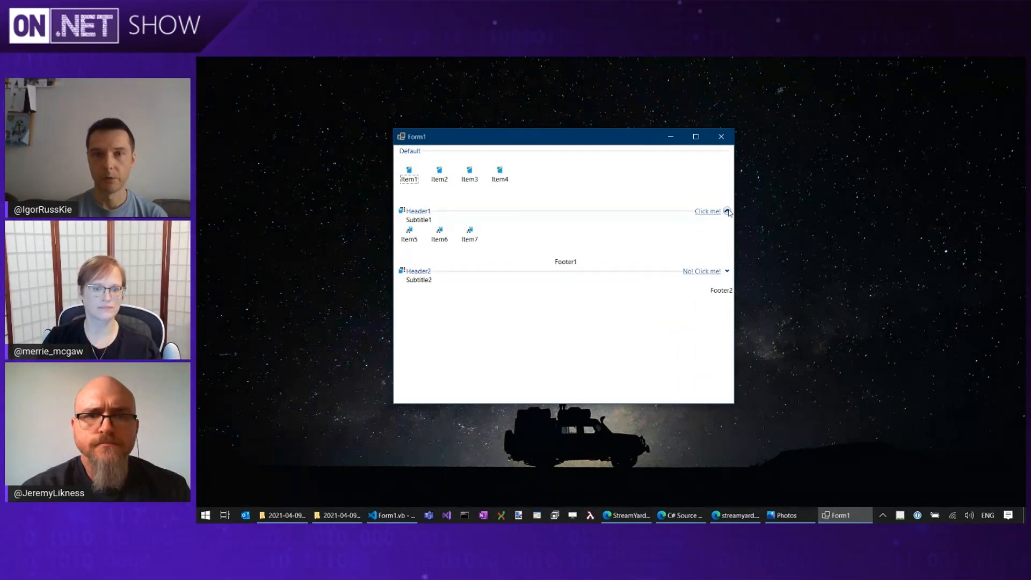
pyautogui.click(727, 211)
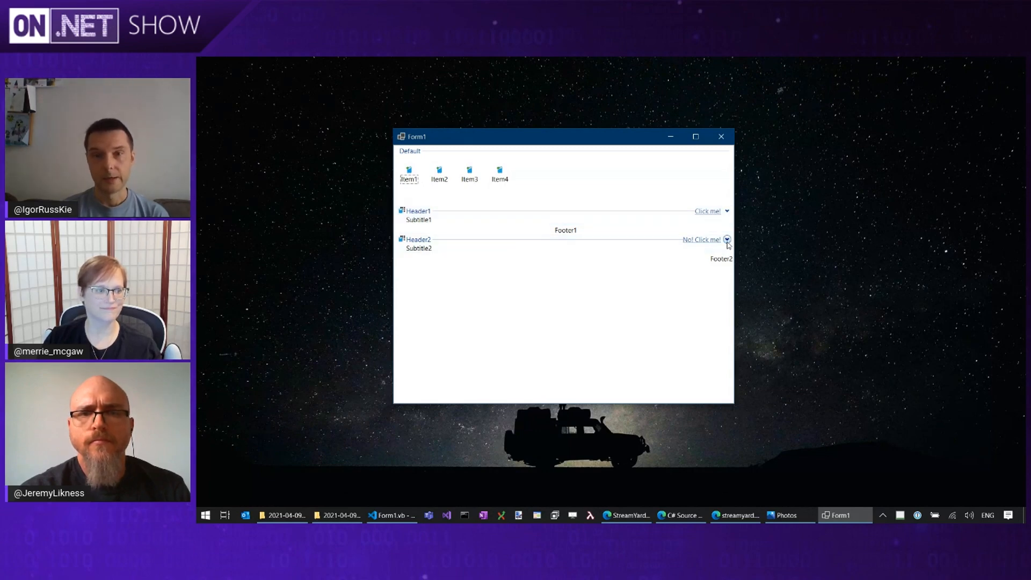
pyautogui.click(727, 238)
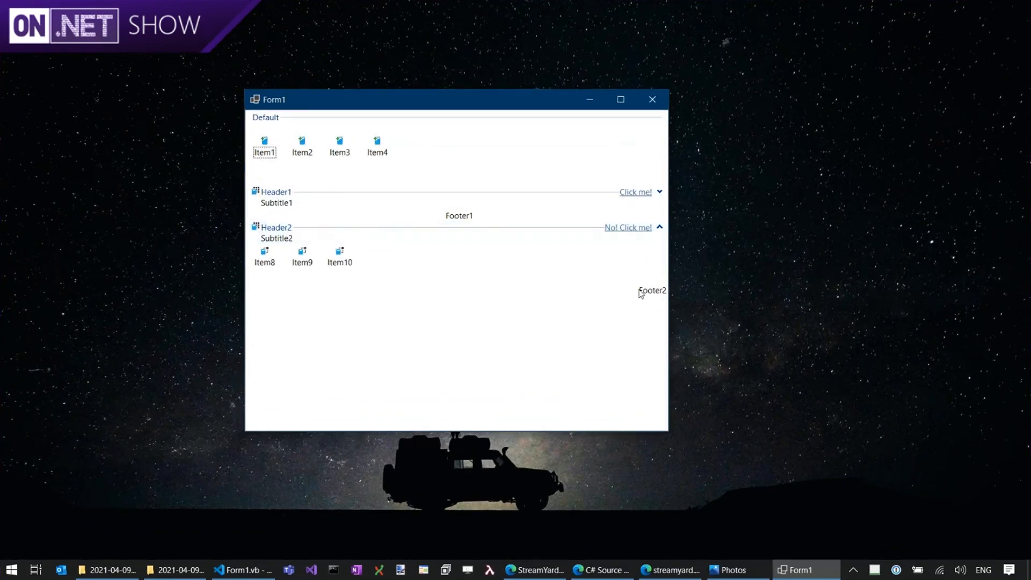
pyautogui.moveTo(651, 295)
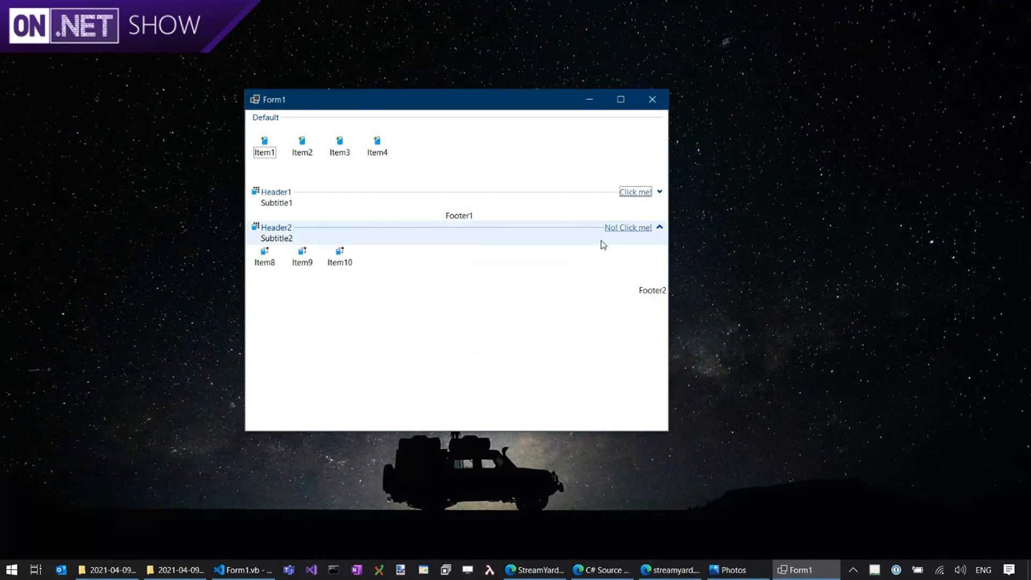
# Trigger Header2's 'No! Click me!' link and dismiss the 'You clicked Not Click me' message.
pyautogui.click(626, 226)
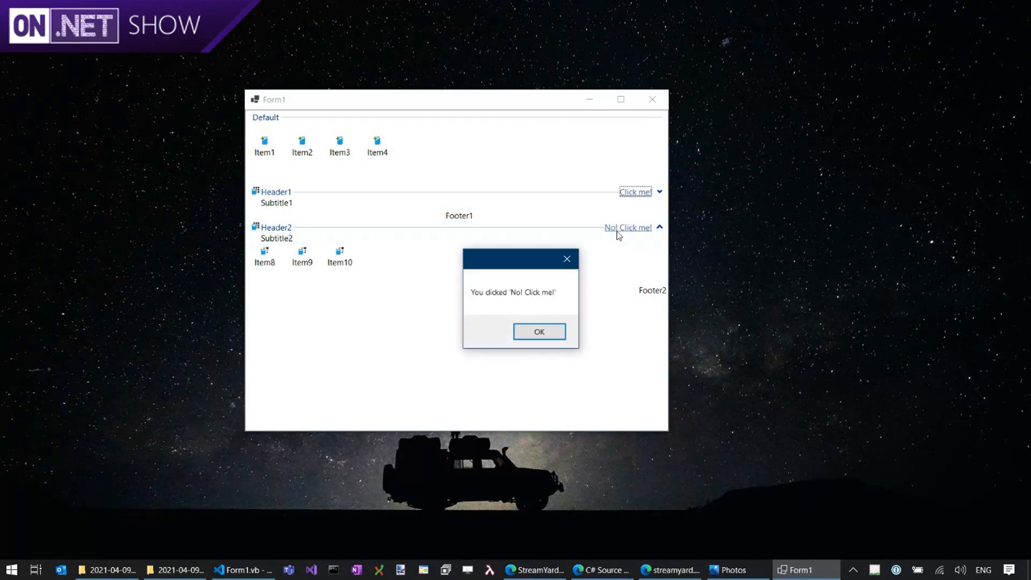
pyautogui.click(538, 331)
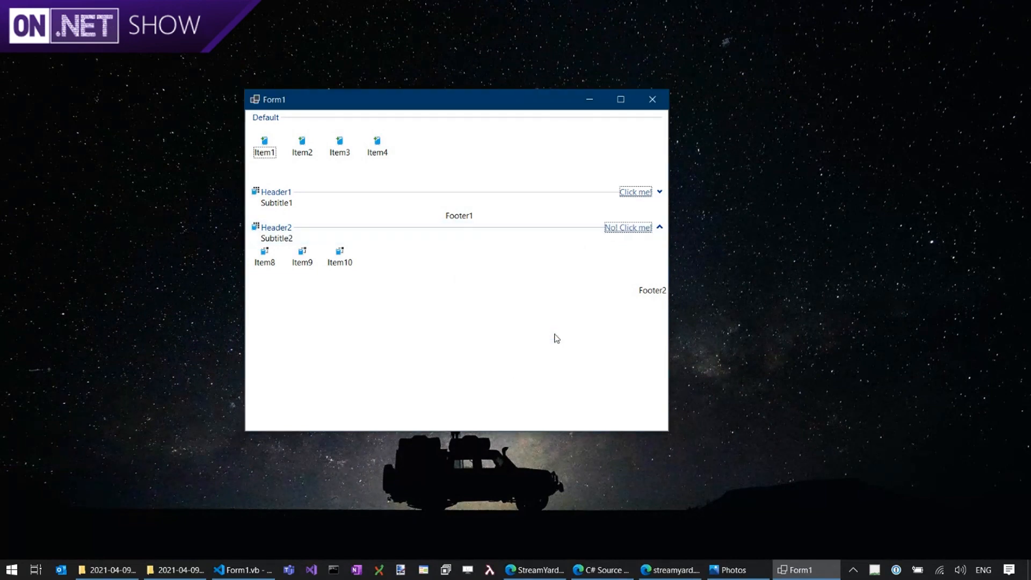
pyautogui.moveTo(652, 99)
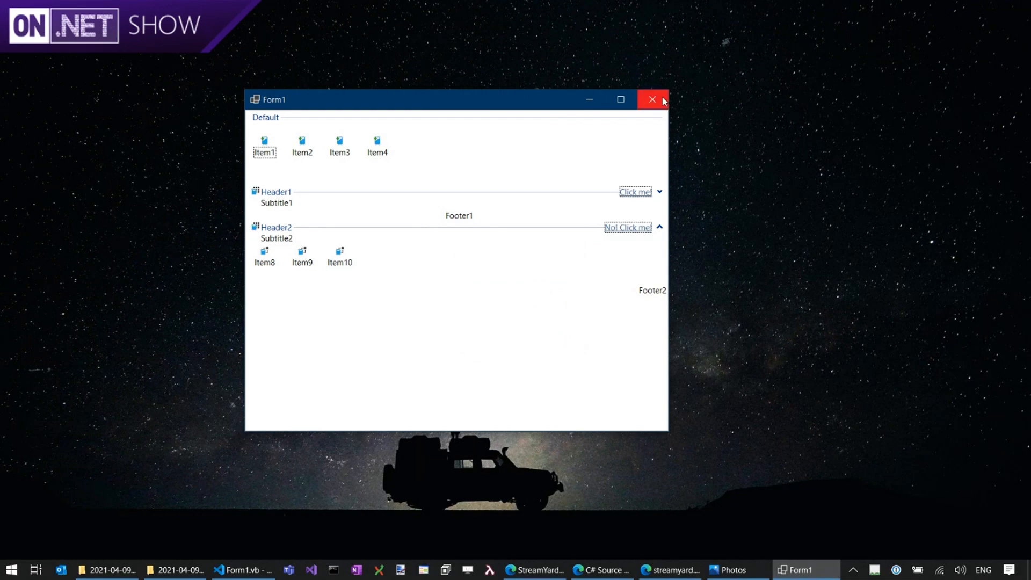